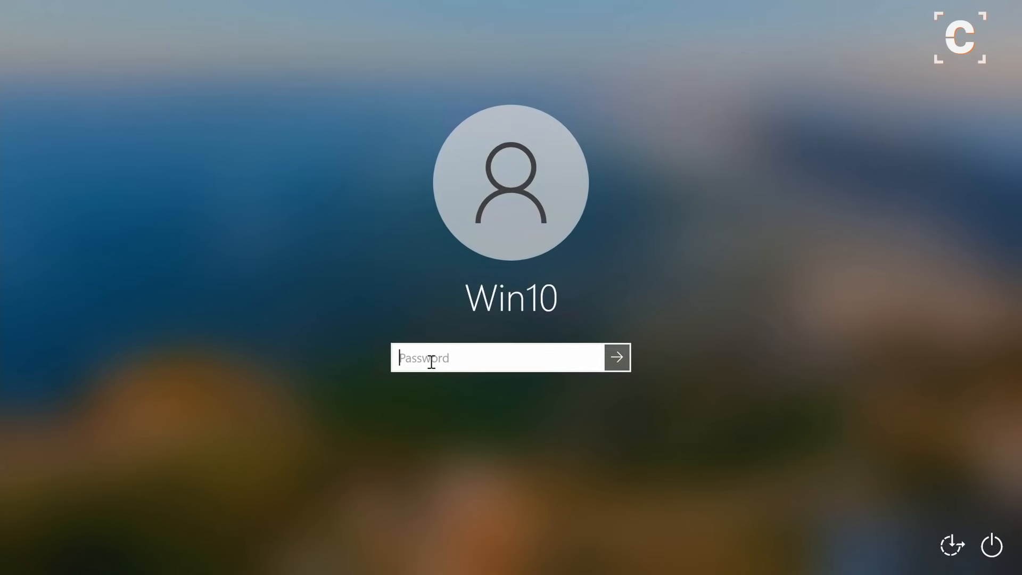
Sign in to Windows with the password and open hat.sh in Firefox
type("••••")
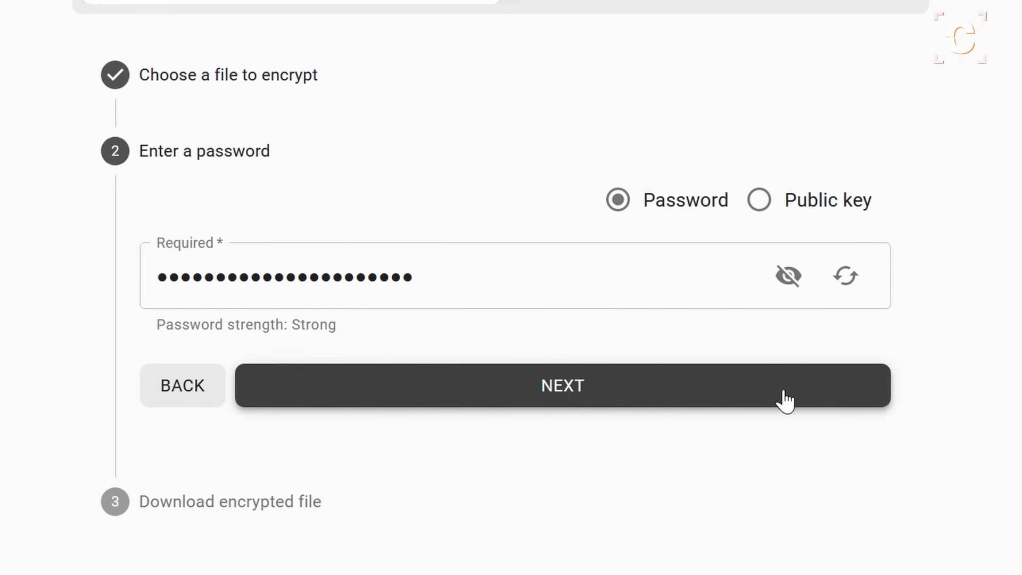
left_click(561, 386)
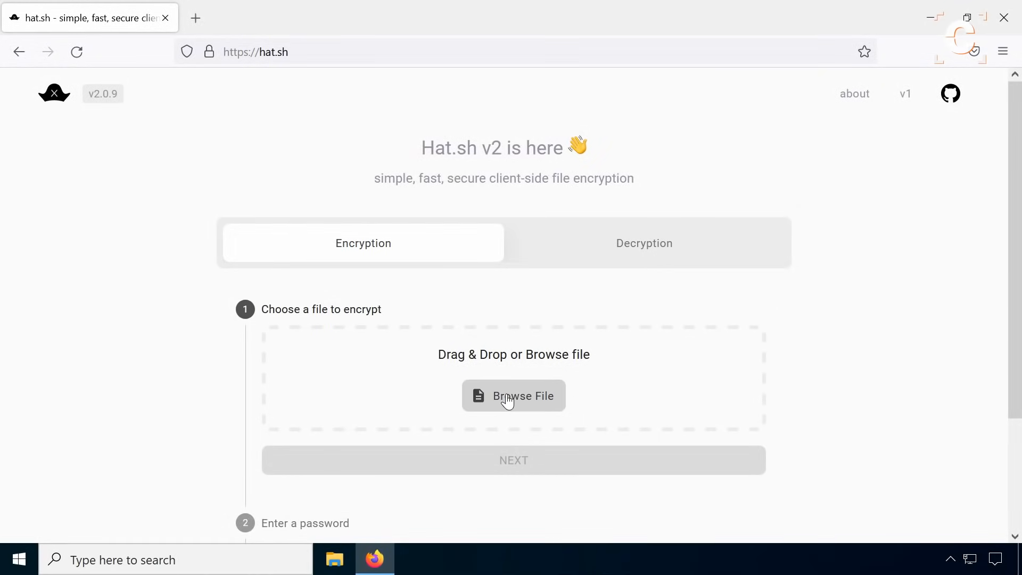
Load My_Secret_Doc.txt from Downloads into hat.sh and move on to the password step
left_click(513, 396)
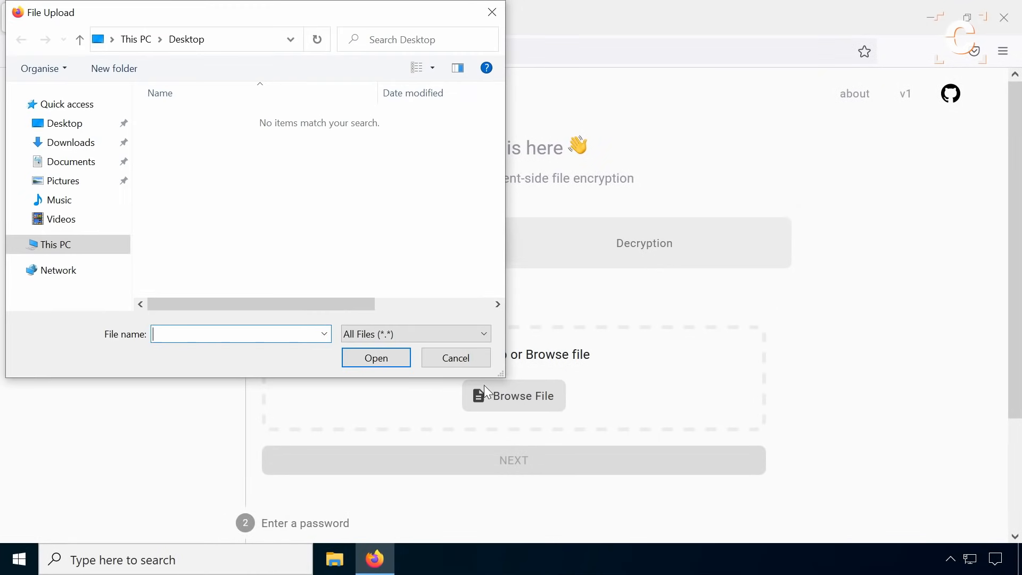
left_click(71, 142)
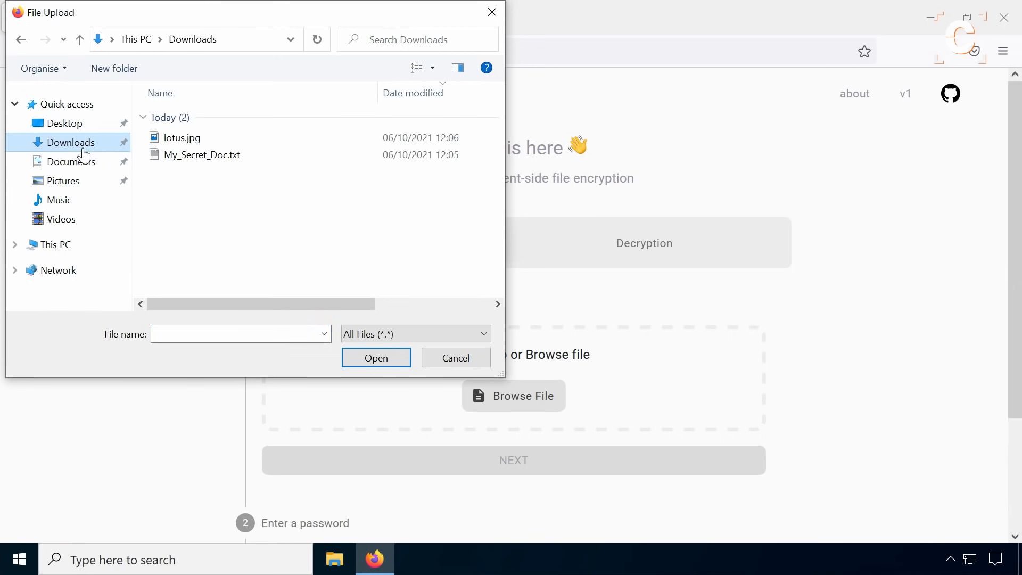
left_click(202, 154)
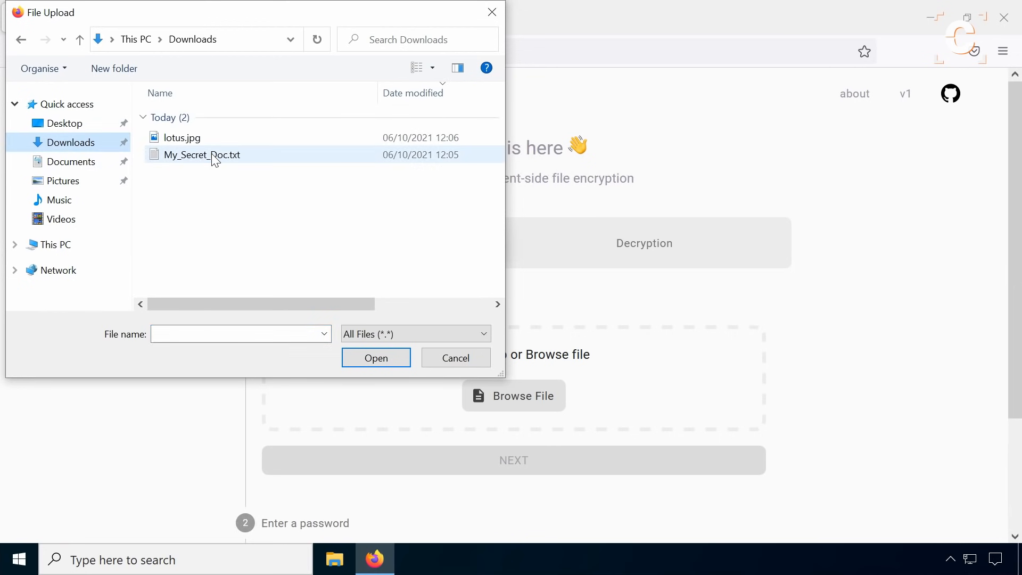
left_click(376, 357)
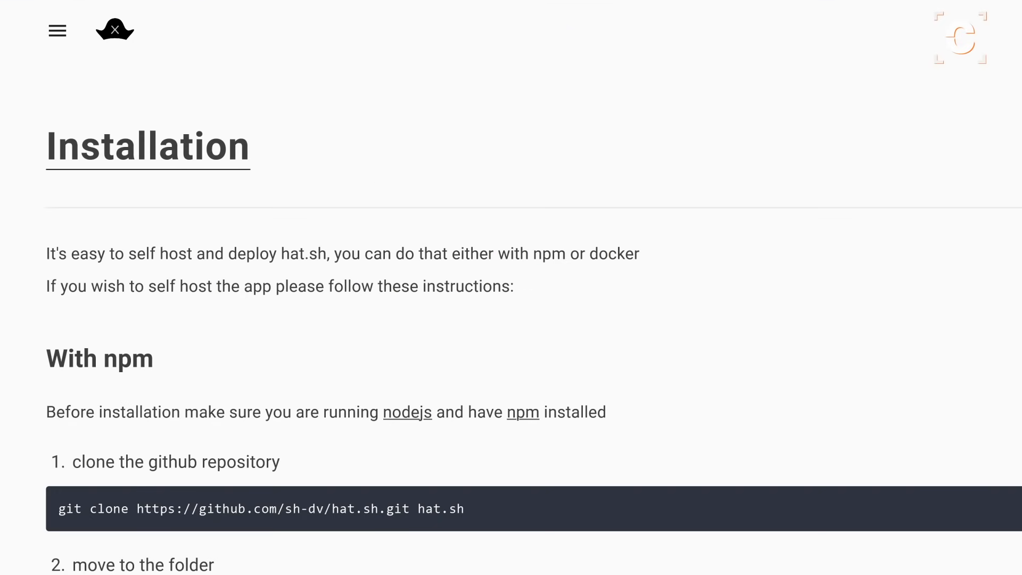
scroll("down", 3)
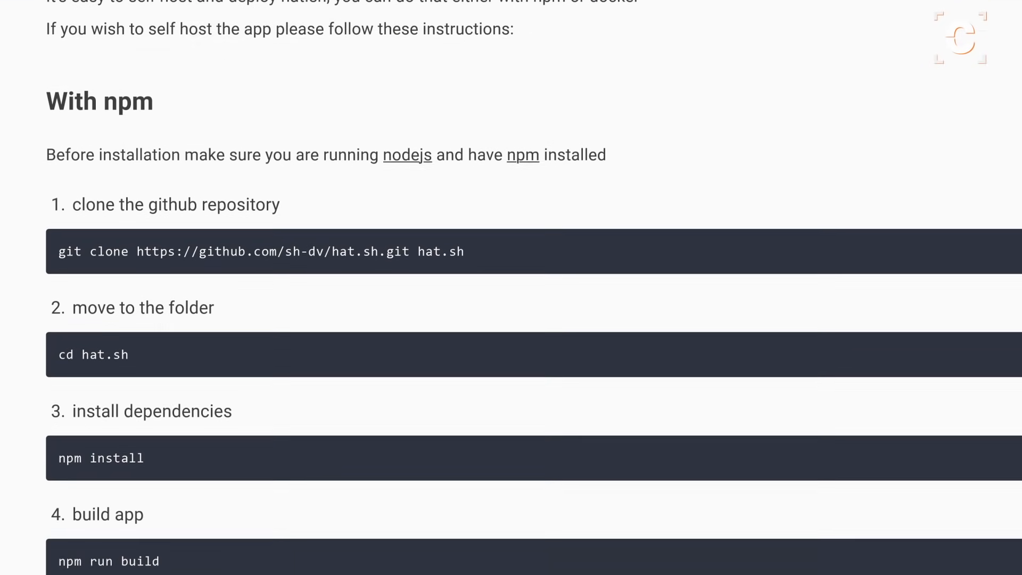
scroll("down", 3)
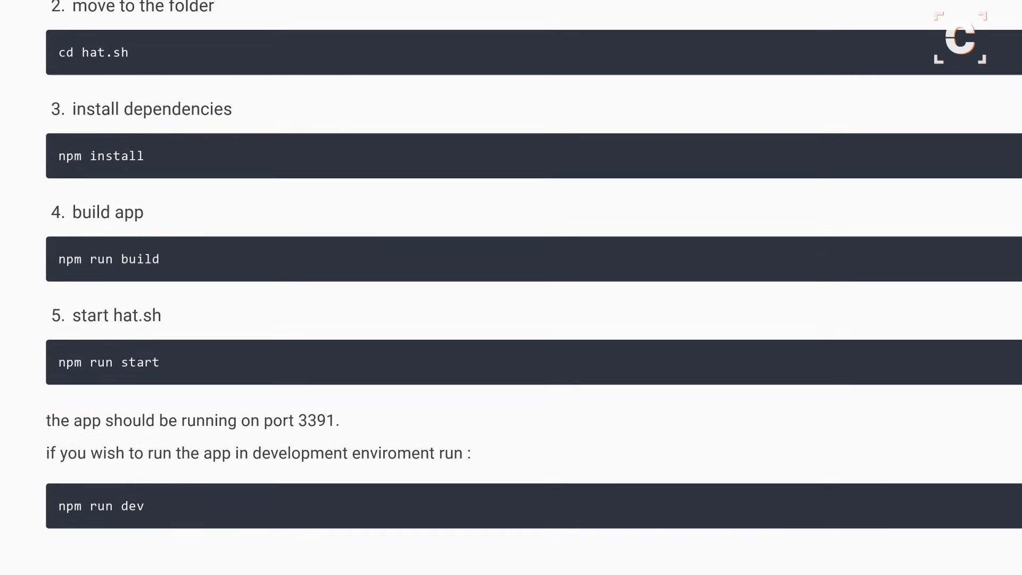
left_click(274, 402)
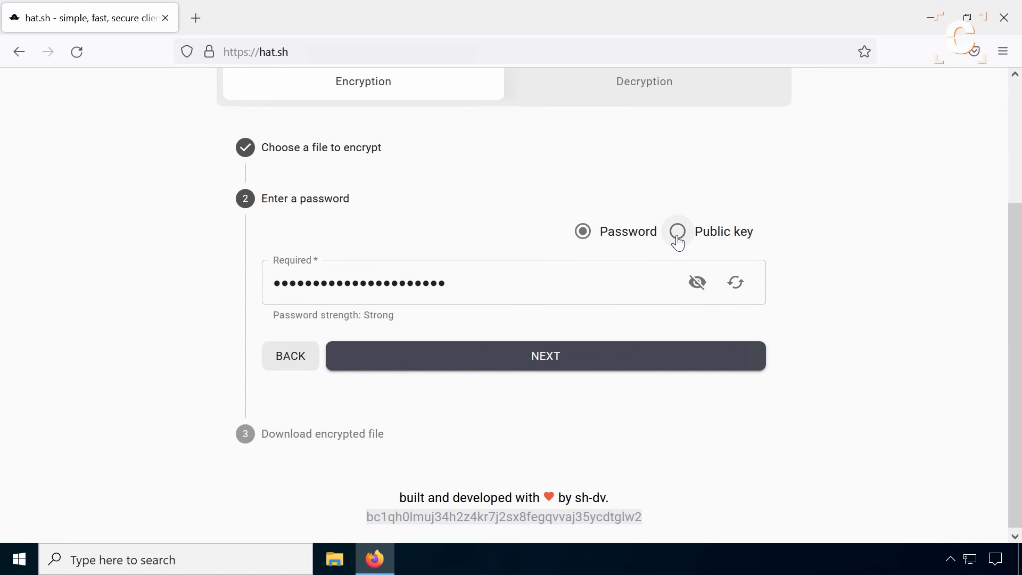
Try the public-key option and view hat.sh's key pair generator
left_click(676, 231)
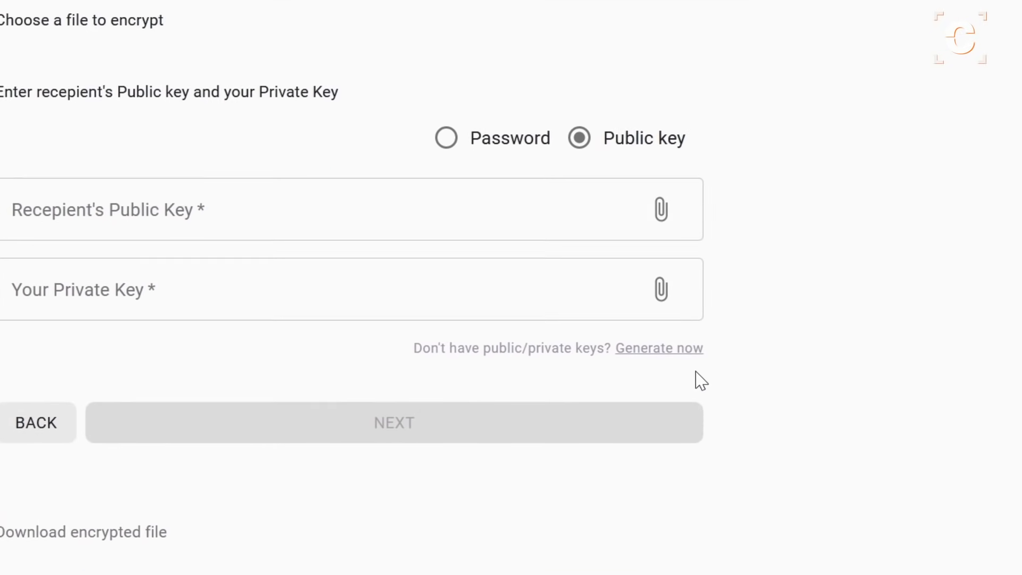
left_click(659, 347)
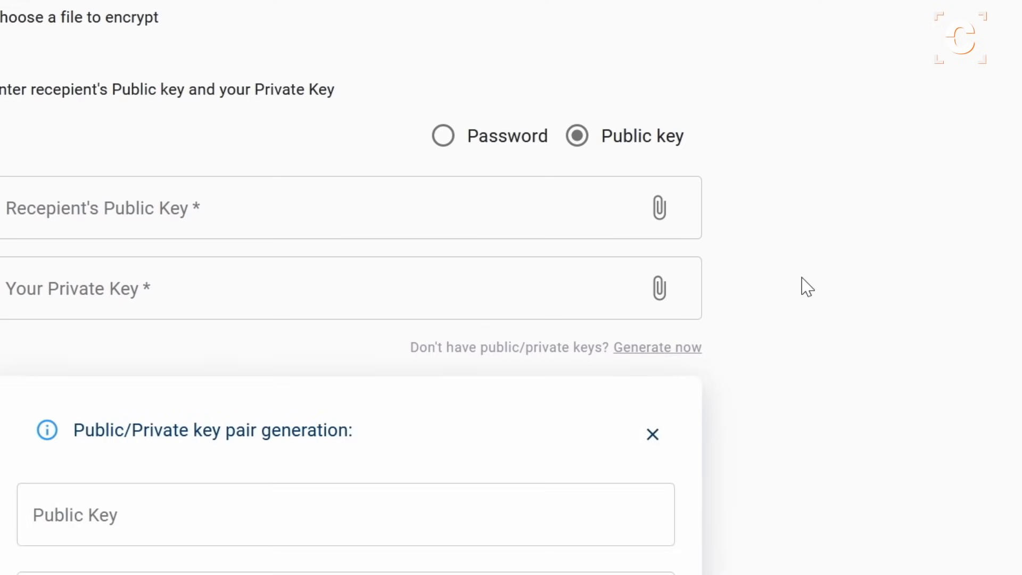
scroll("down", 3)
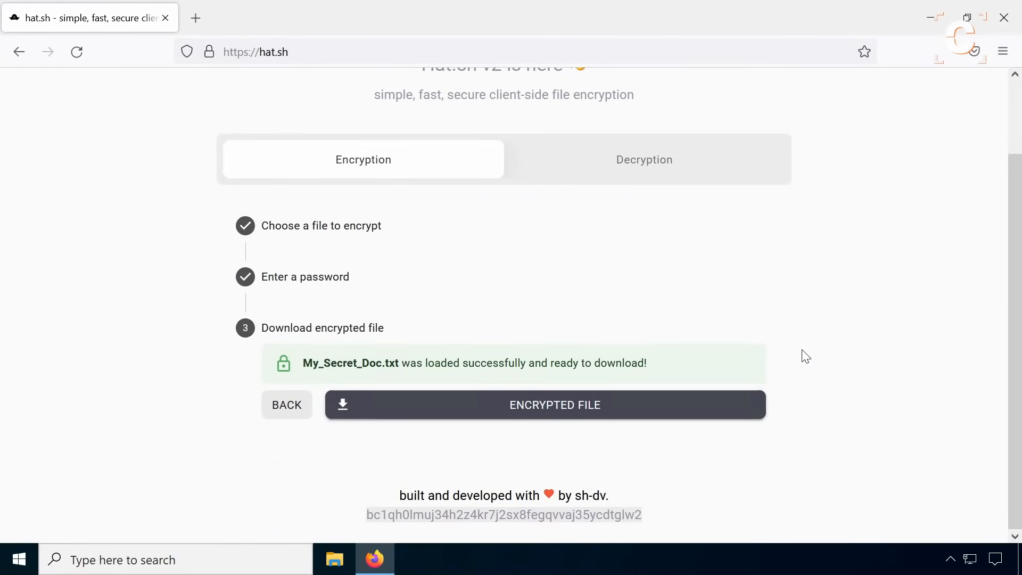
Save My_Secret_Doc.txt.enc to Downloads and pick it for decryption
left_click(555, 405)
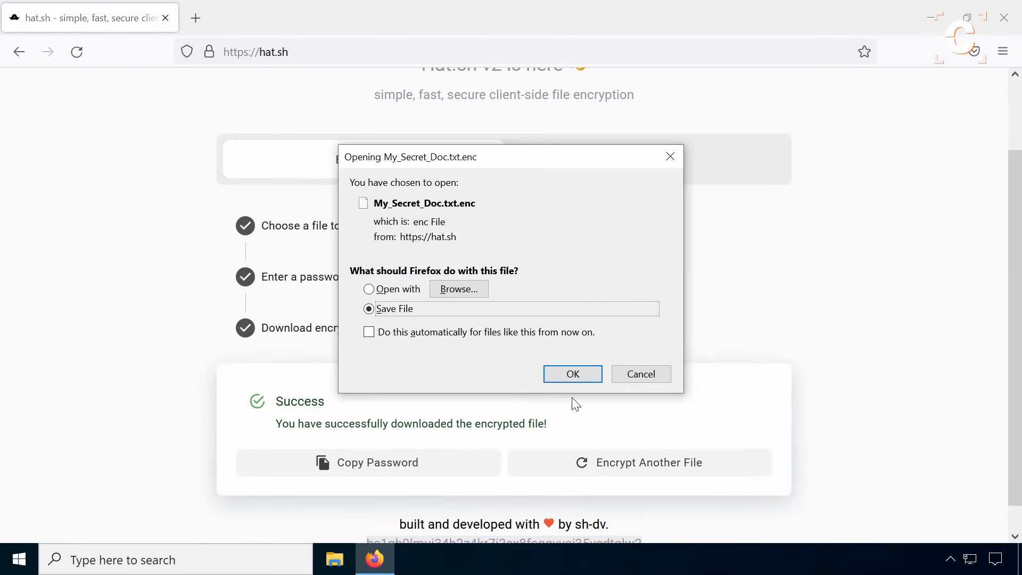
left_click(572, 374)
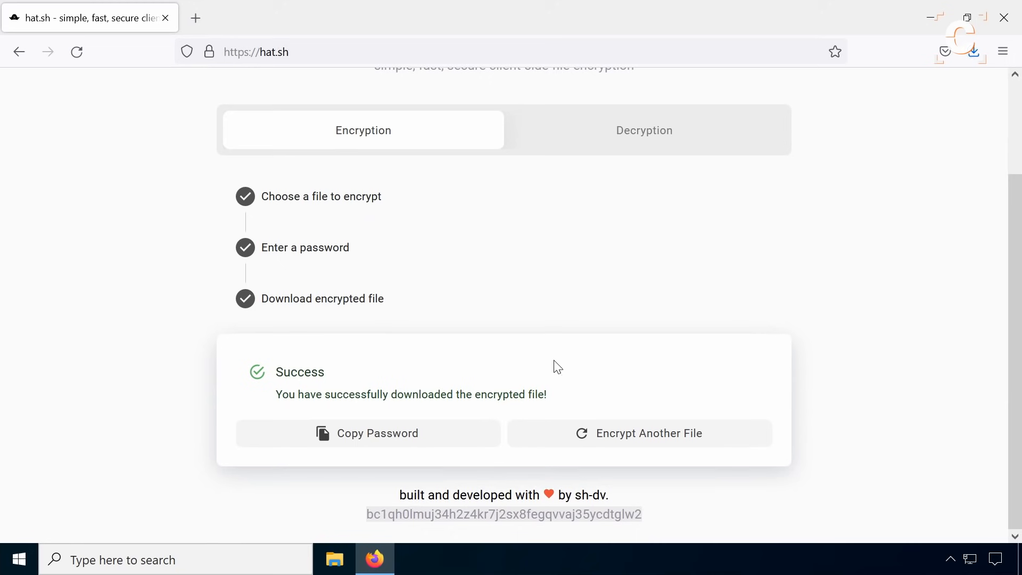
left_click(368, 432)
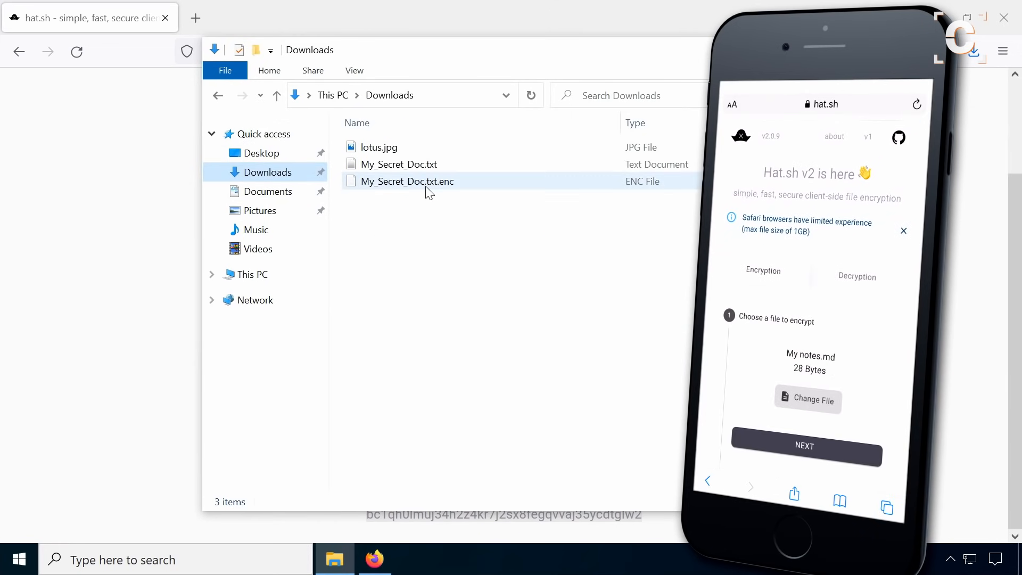
left_click(805, 446)
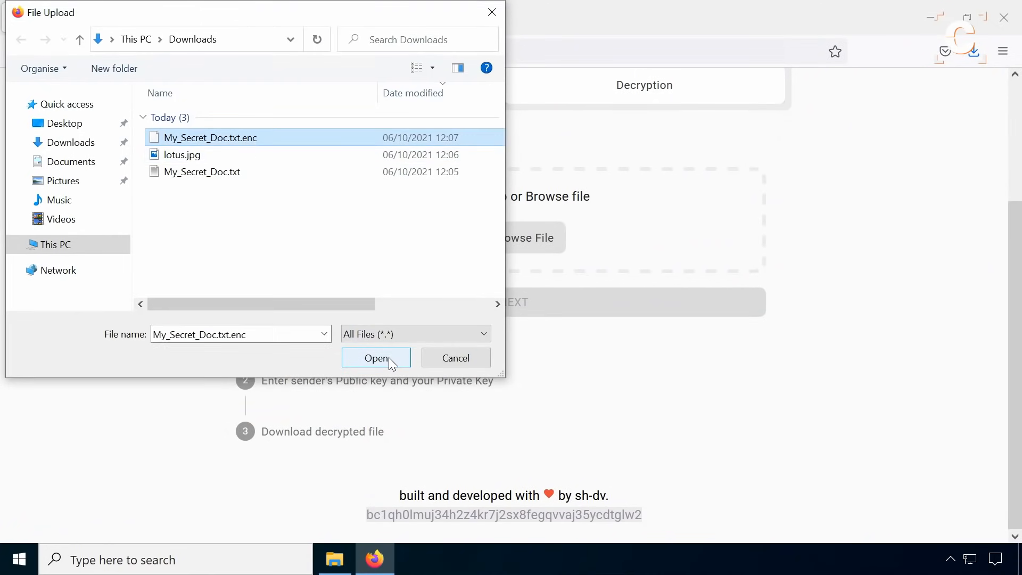
Decrypt My_Secret_Doc.txt.enc with its password and open the recovered file in Notepad
left_click(377, 357)
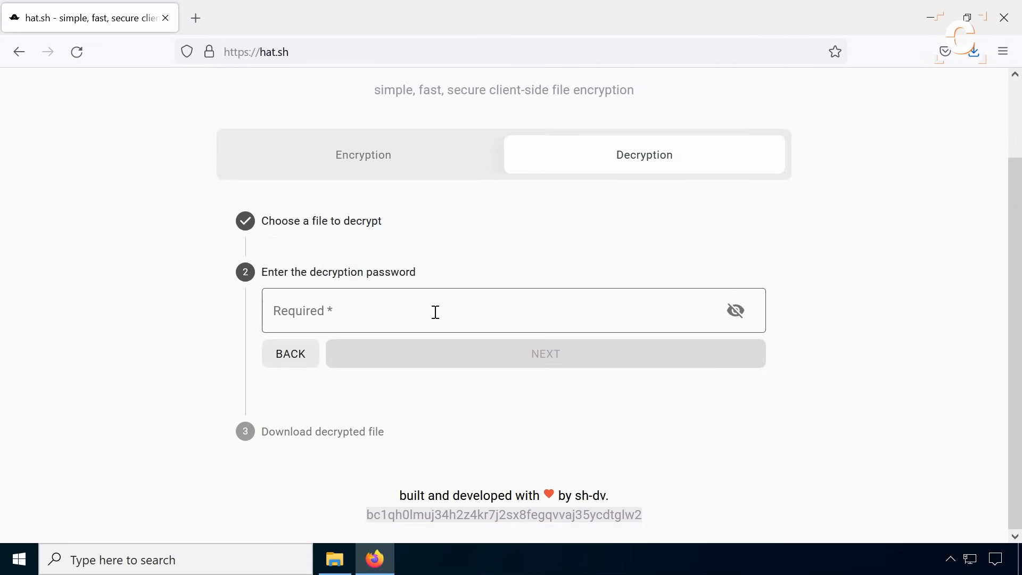
left_click(545, 354)
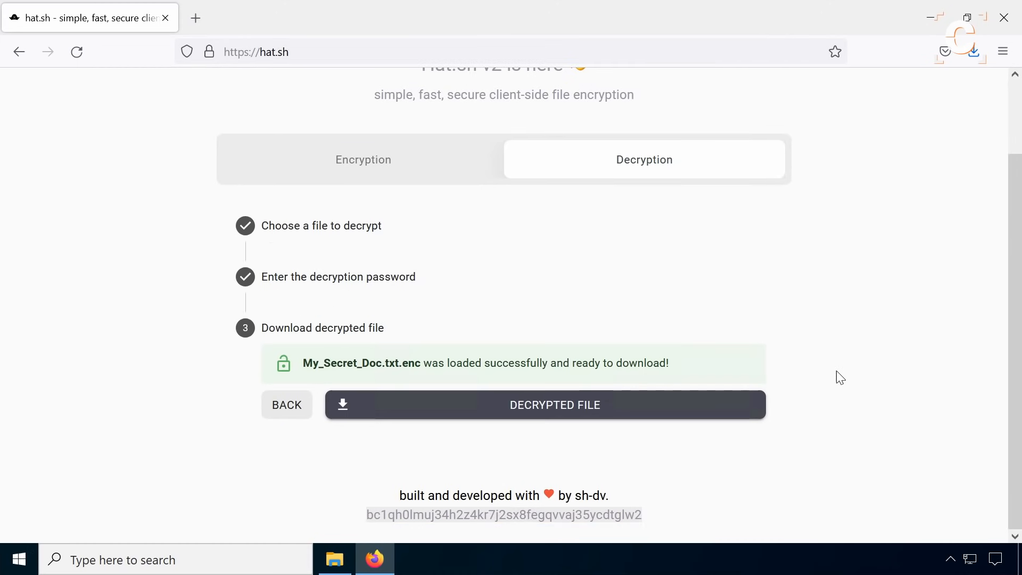
left_click(555, 405)
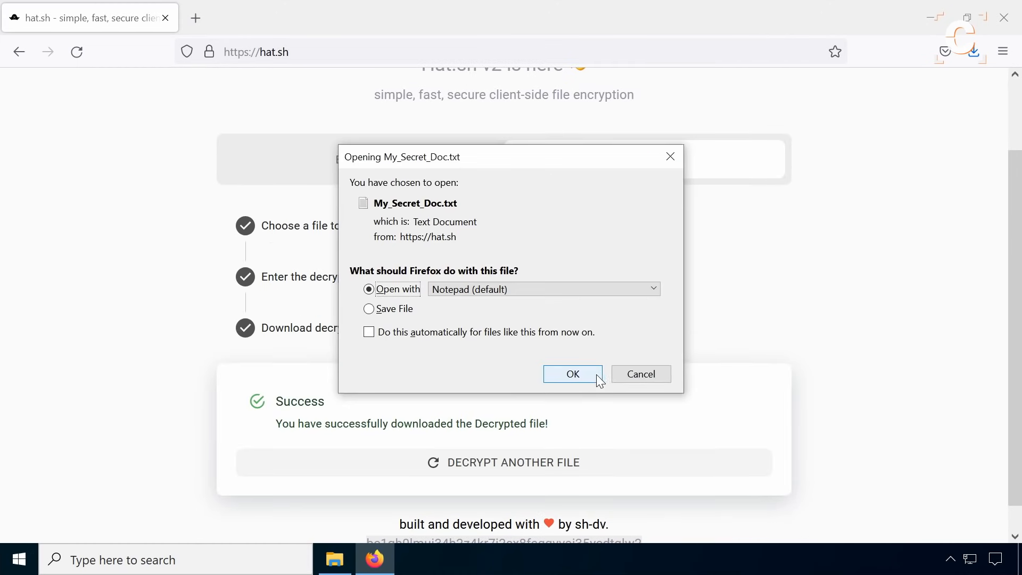
left_click(572, 374)
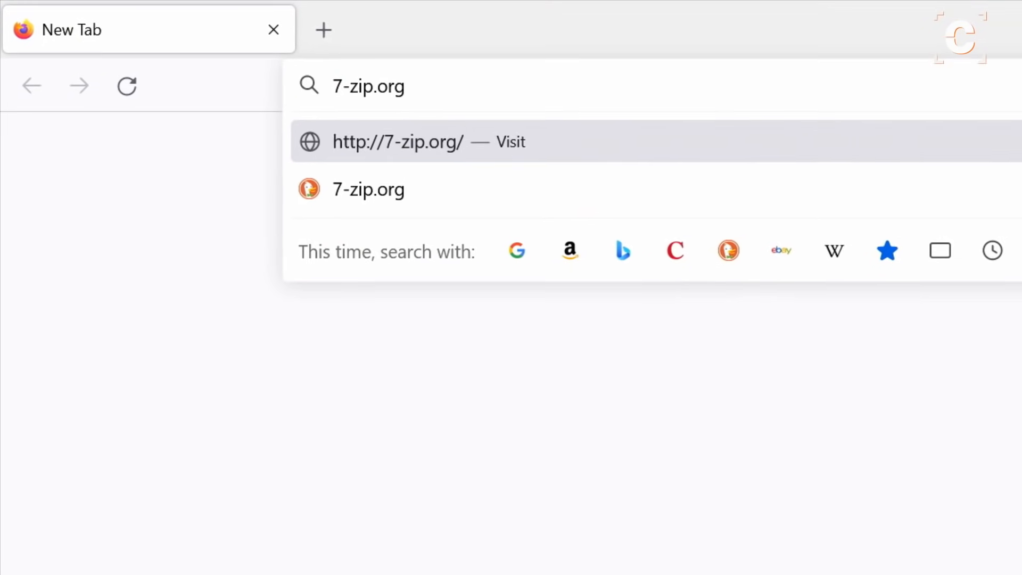
Load the 7-zip.org homepage in Firefox
left_click(398, 142)
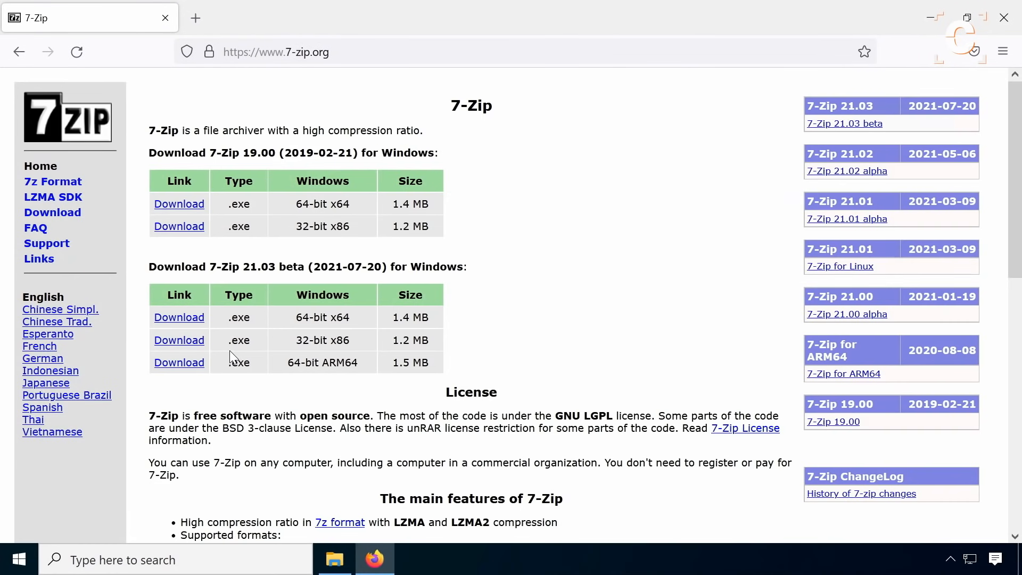
mouse_move(272, 317)
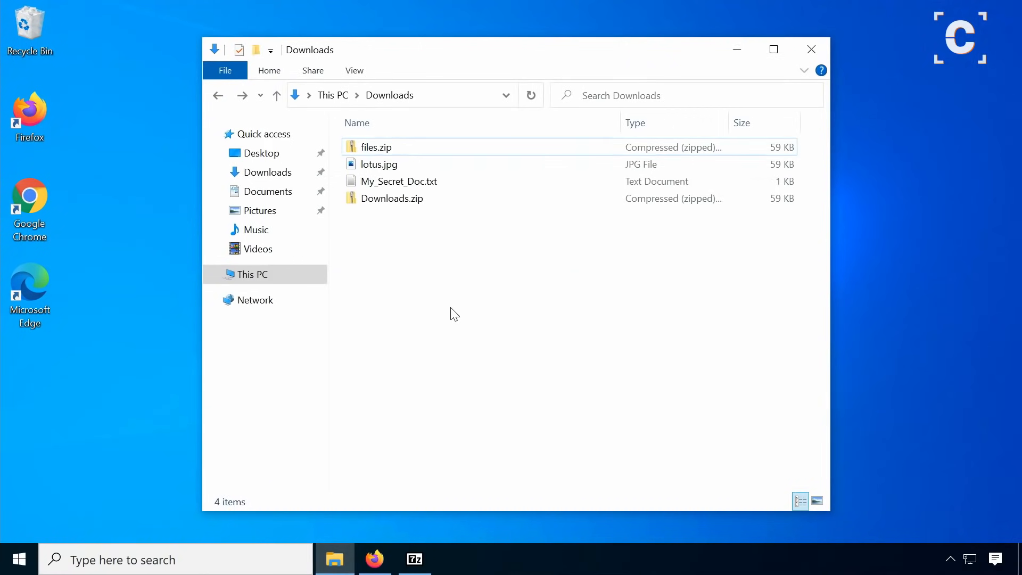
Open My_Secret_Doc.txt inside Downloads.zip and enter its password
double_click(392, 198)
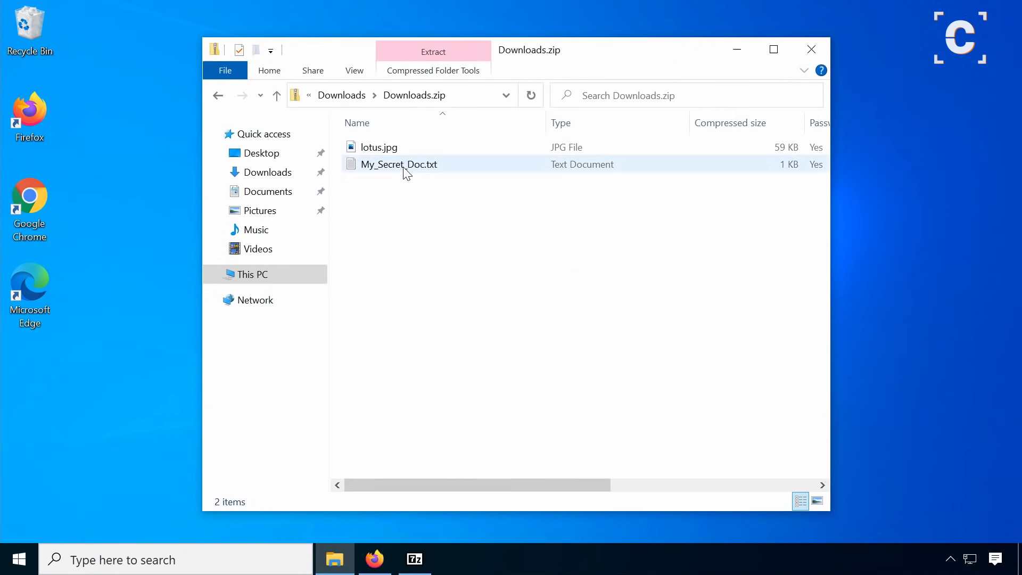
double_click(399, 163)
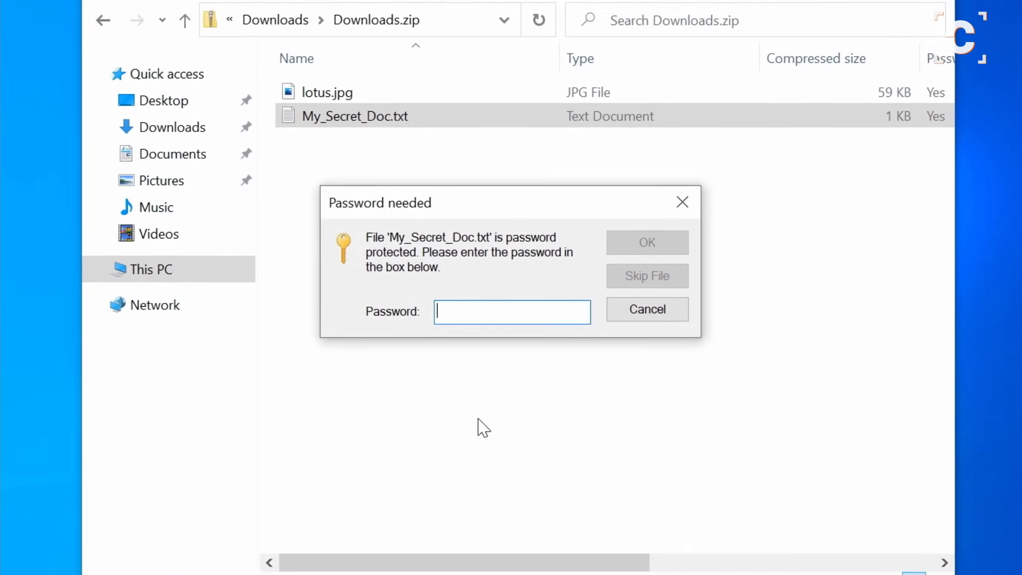
type("•••")
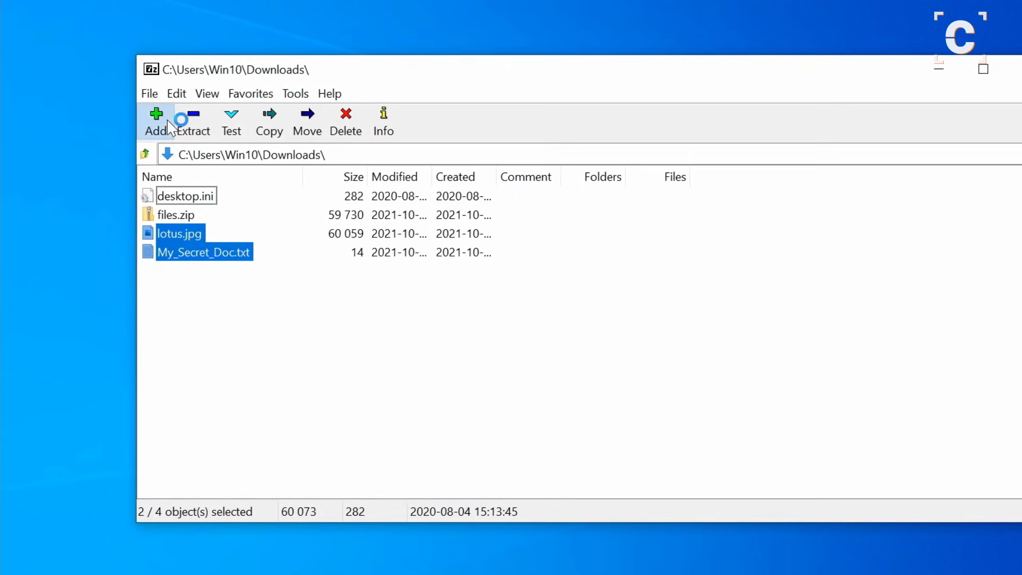
Set up MyFiles.7z in 7z format with a matching password and encrypted file names
left_click(156, 121)
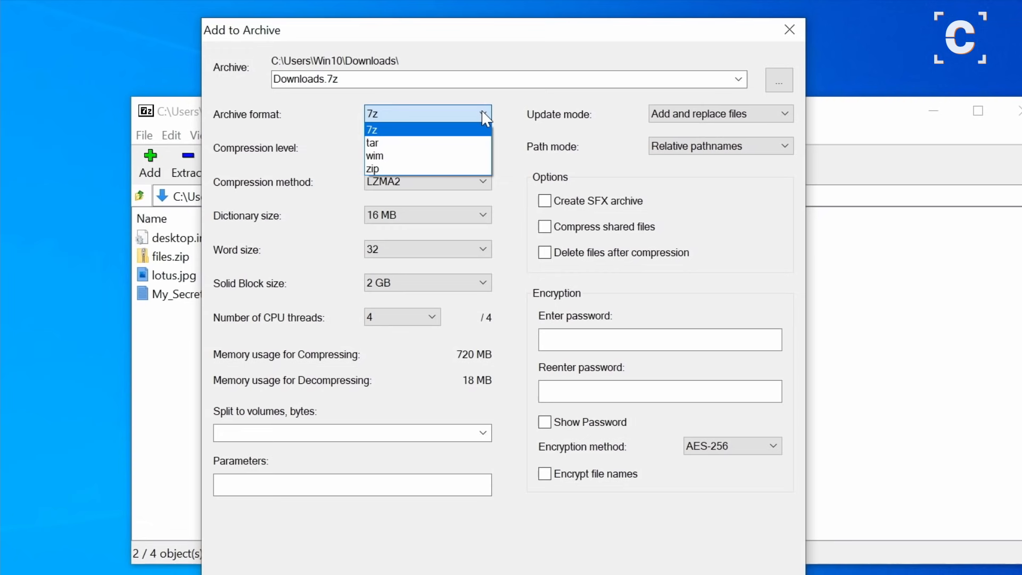
left_click(371, 129)
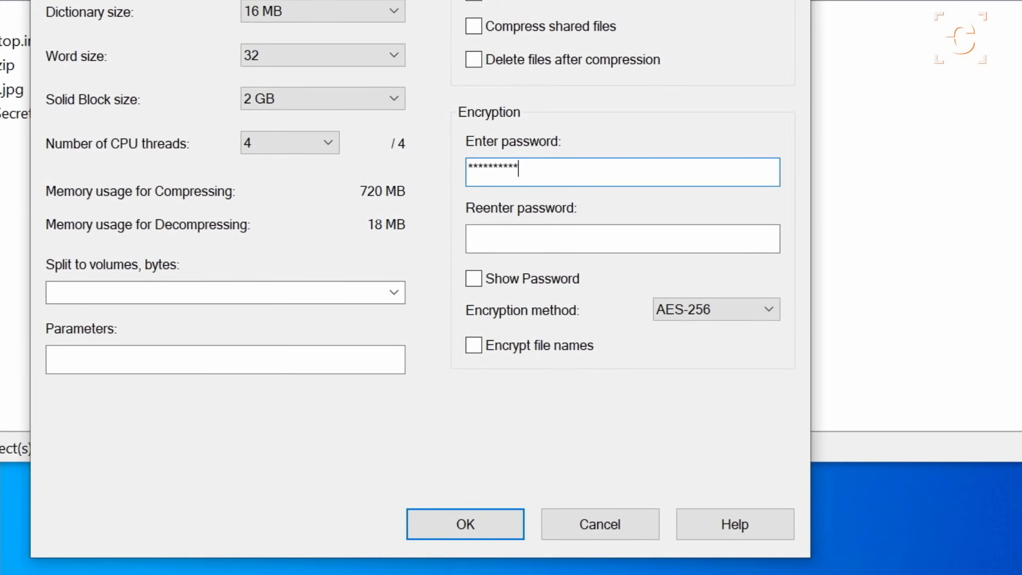
type("**")
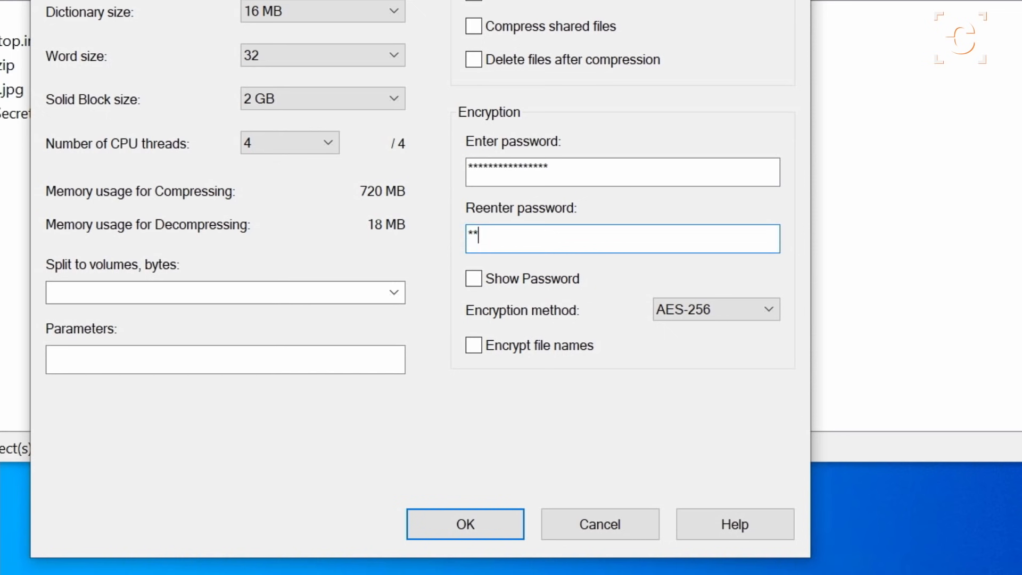
type("****************")
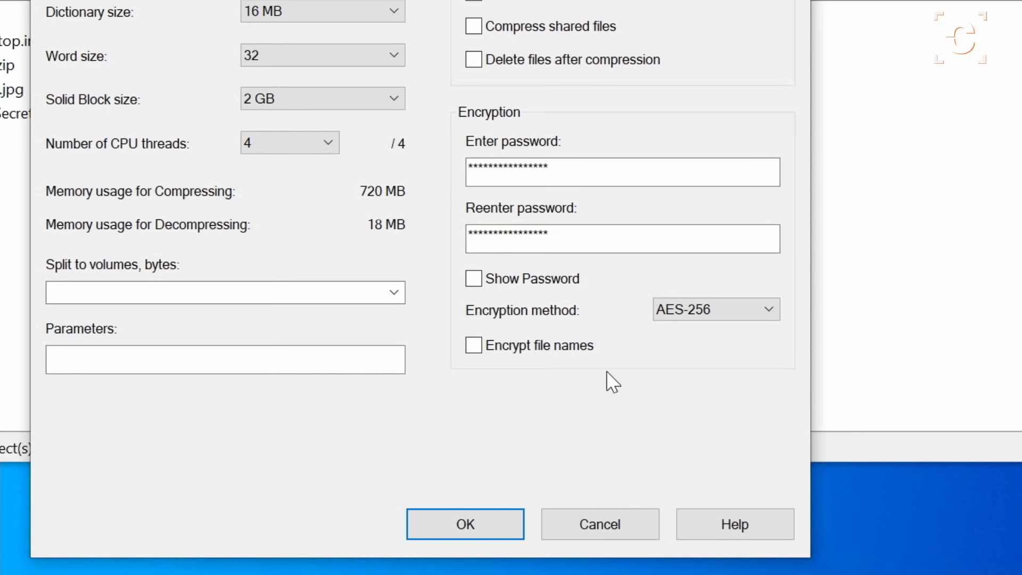
left_click(473, 345)
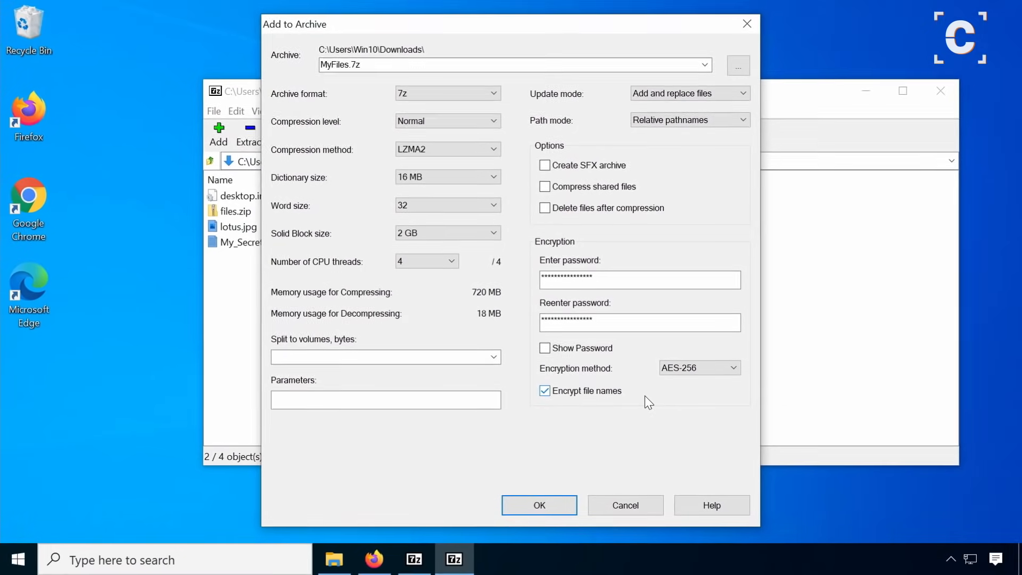
Extract MyFiles.7z from Downloads with 7-Zip's Extract files... until the password prompt appears
left_click(538, 505)
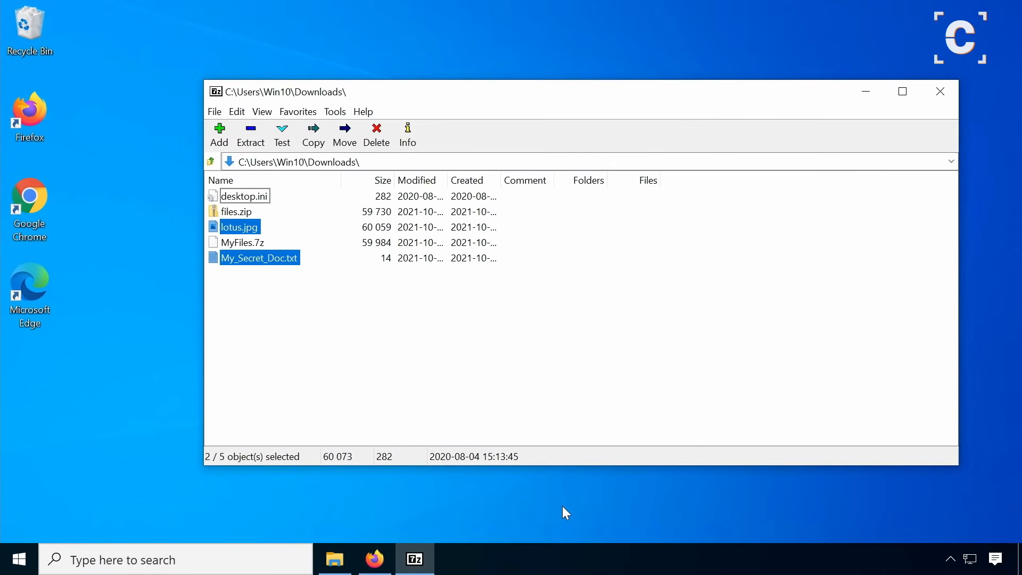
mouse_move(373, 558)
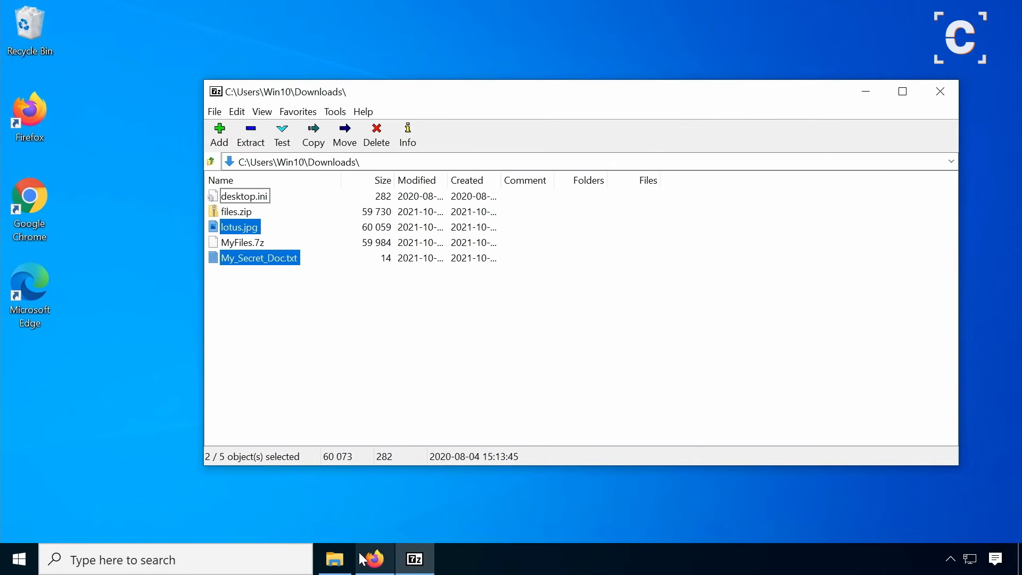
left_click(335, 559)
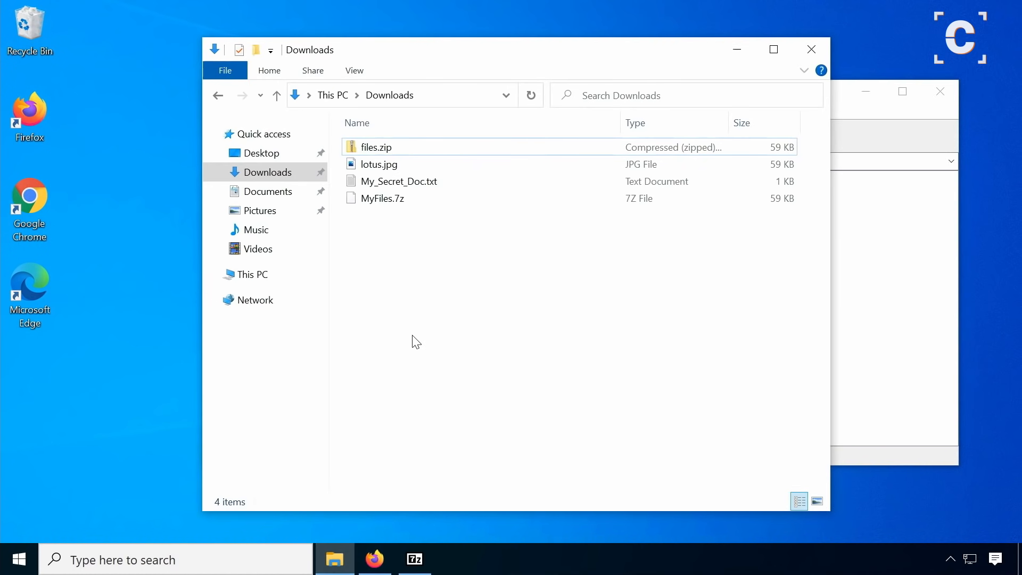
left_click(383, 198)
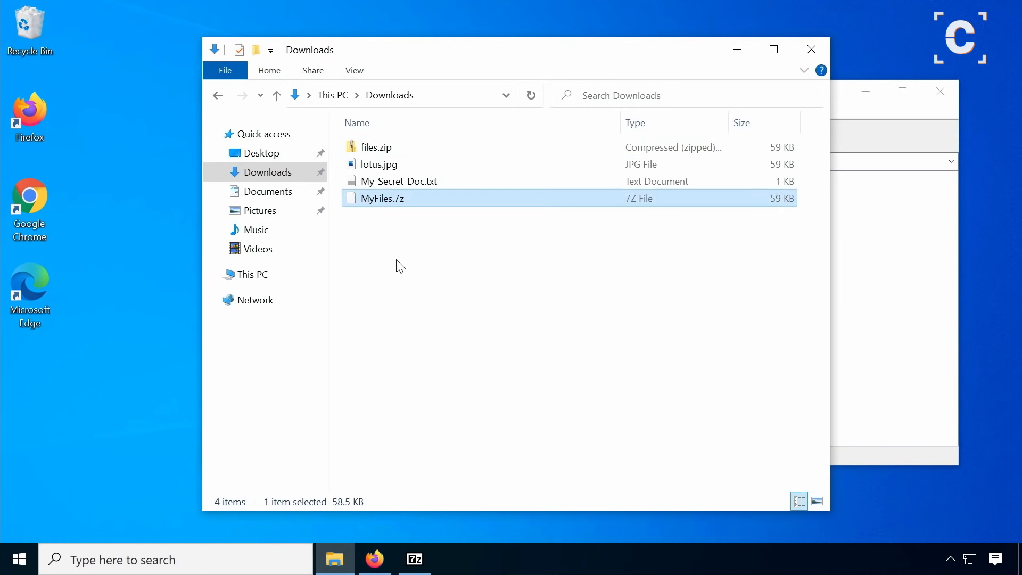
right_click(382, 198)
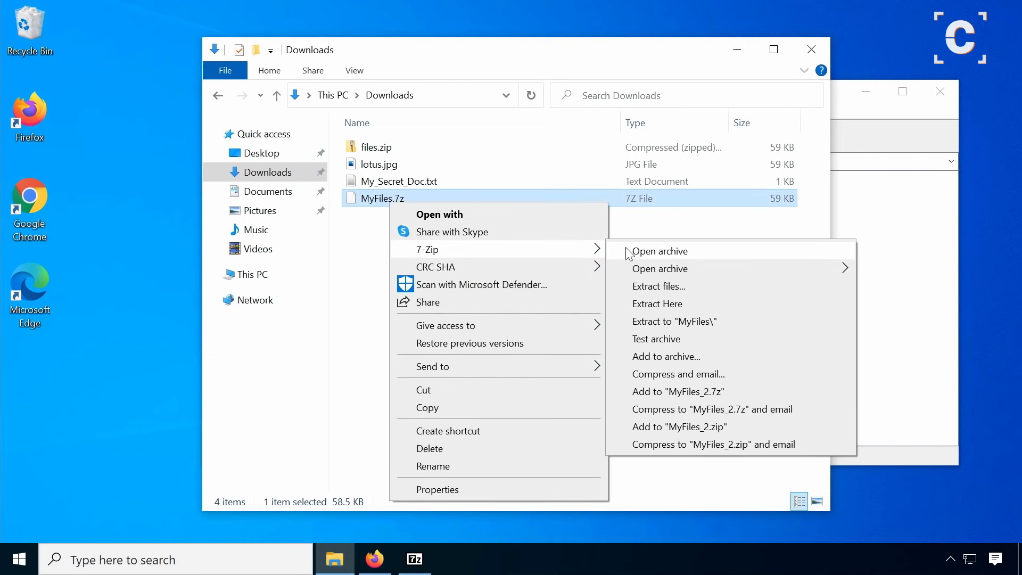
mouse_move(673, 299)
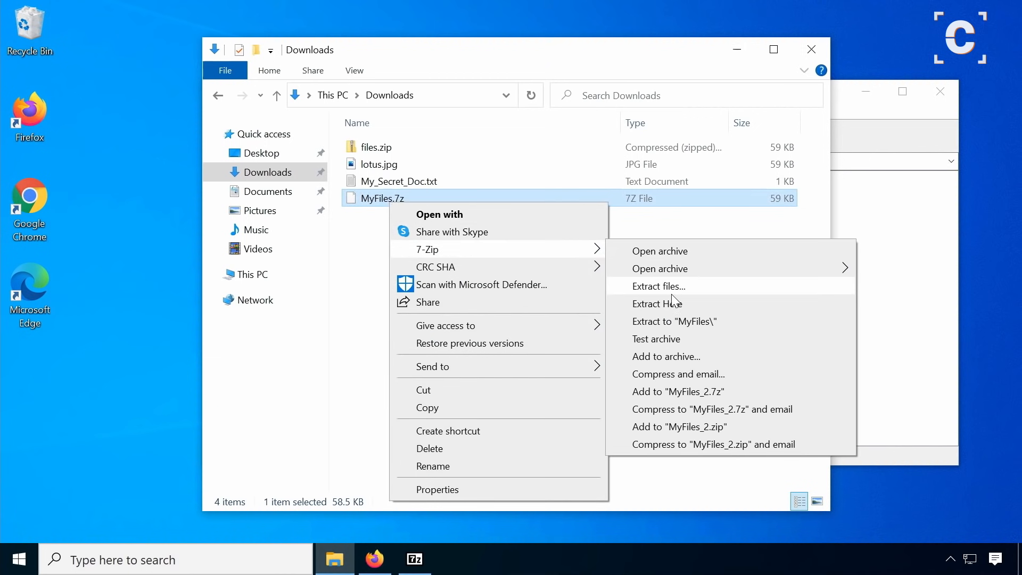
left_click(659, 286)
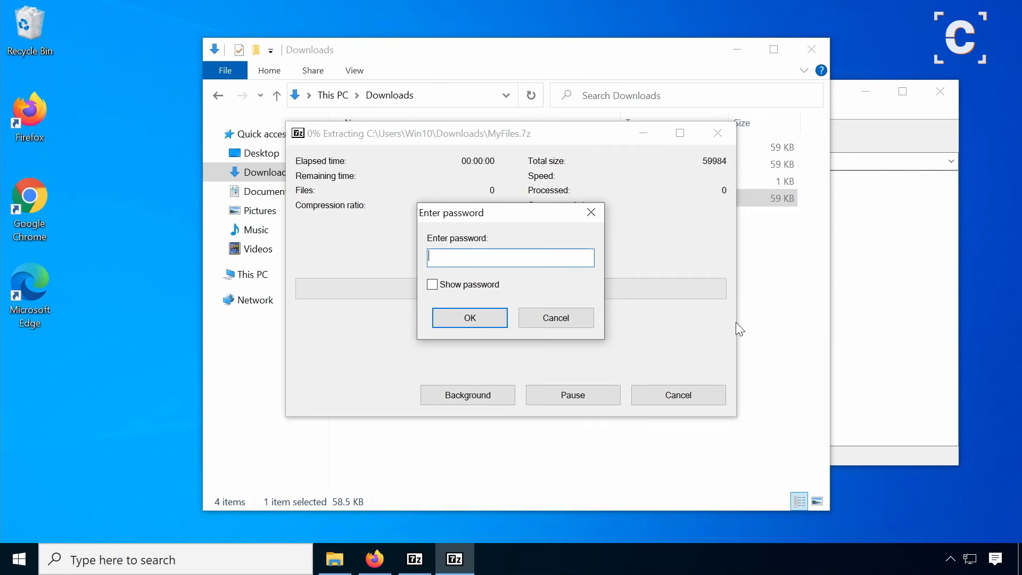
mouse_move(734, 326)
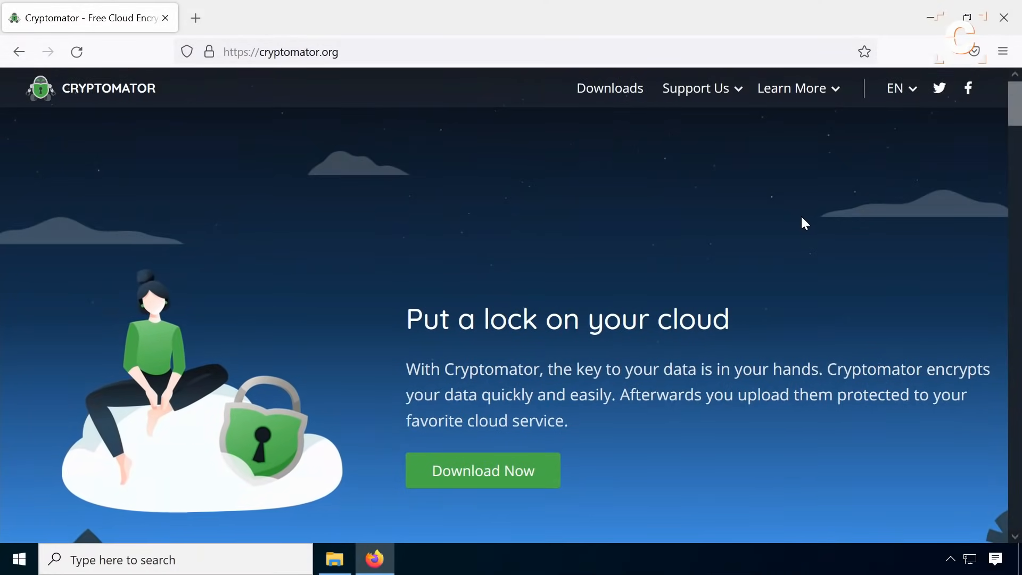
Download the Cryptomator Windows EXE installer from cryptomator.org's downloads page
scroll("down", 3)
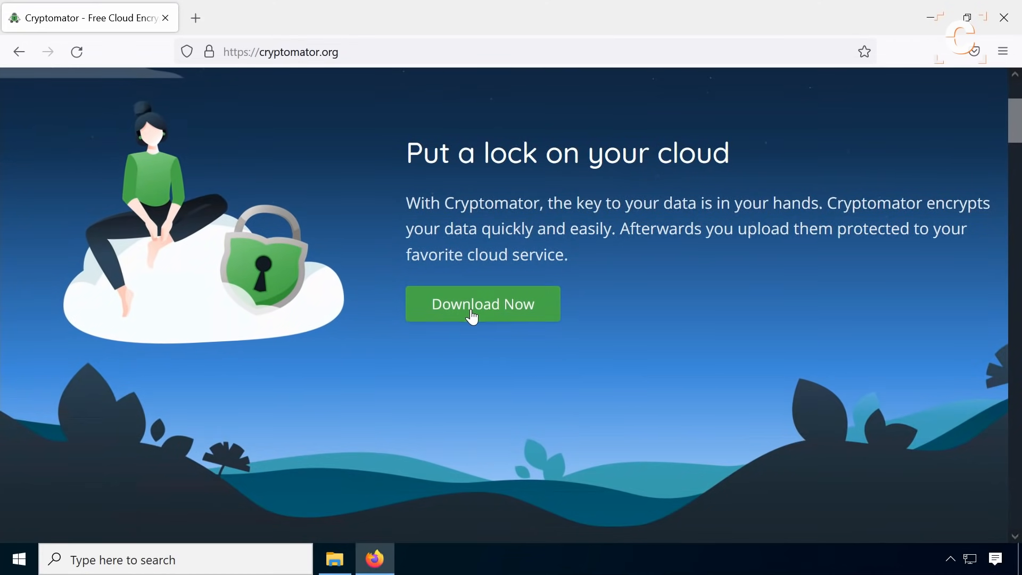
left_click(482, 304)
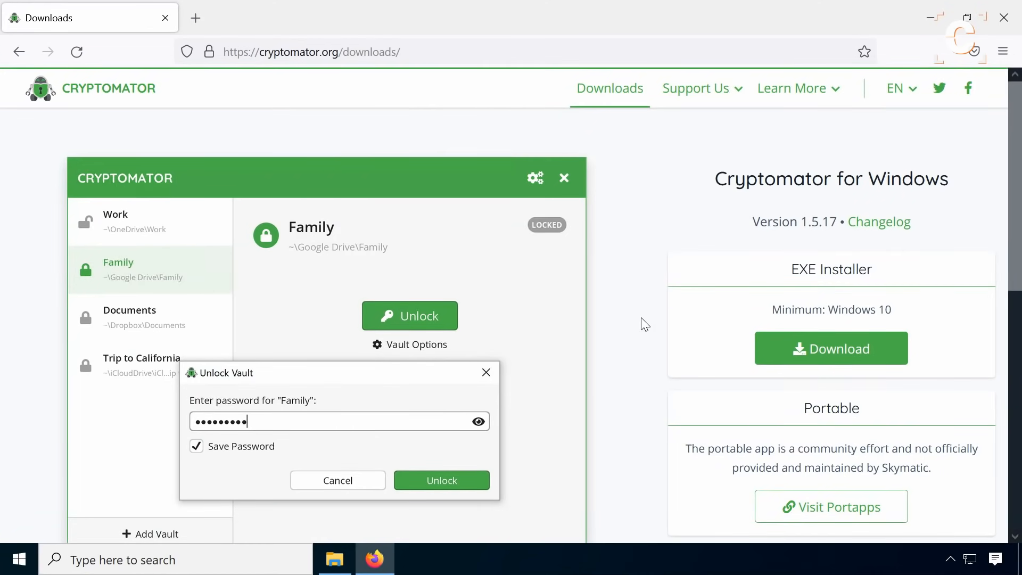
mouse_move(831, 347)
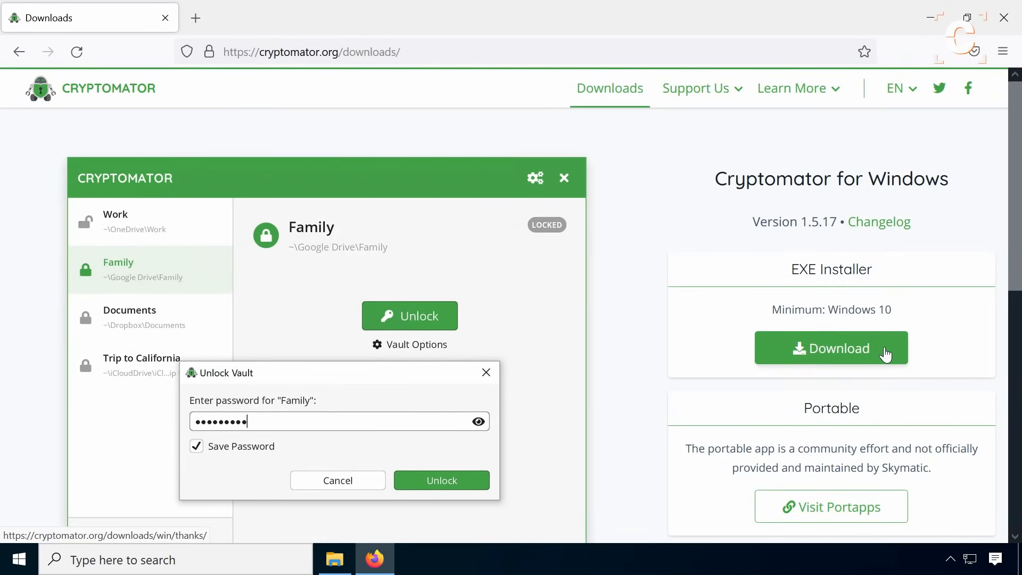
left_click(830, 348)
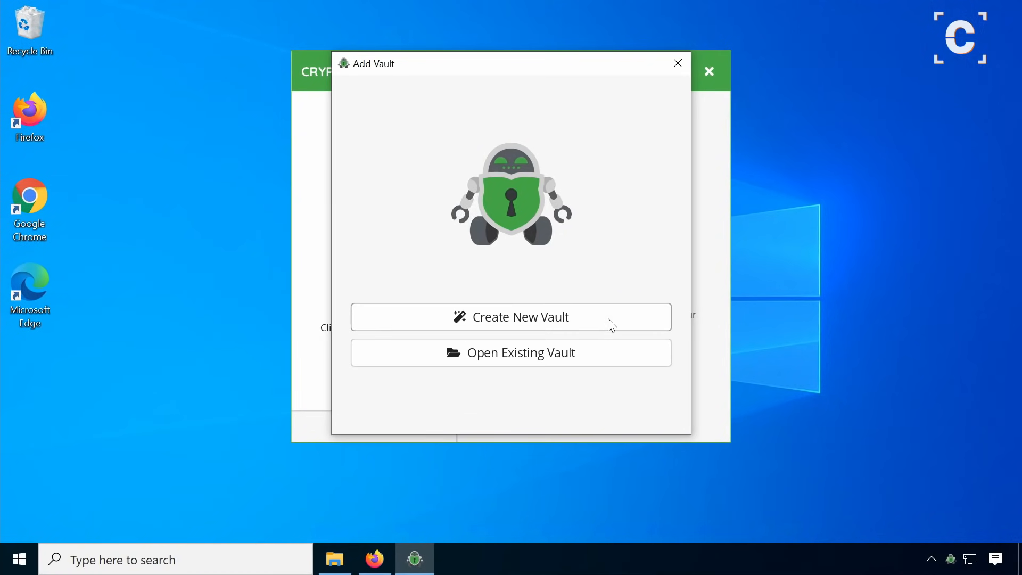
Create a new Cryptomator vault named My Vault with a custom Desktop storage location
left_click(511, 317)
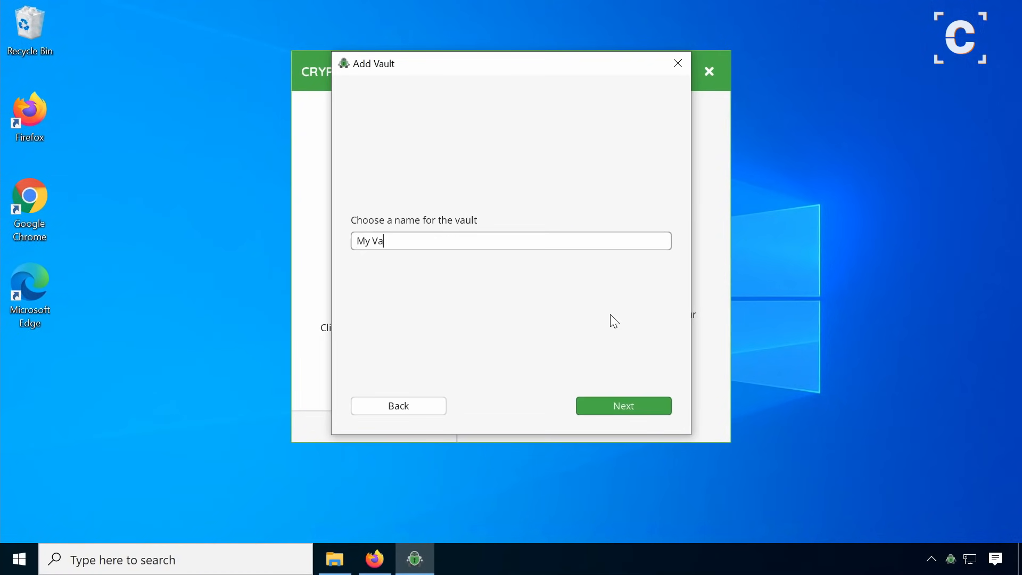
left_click(621, 406)
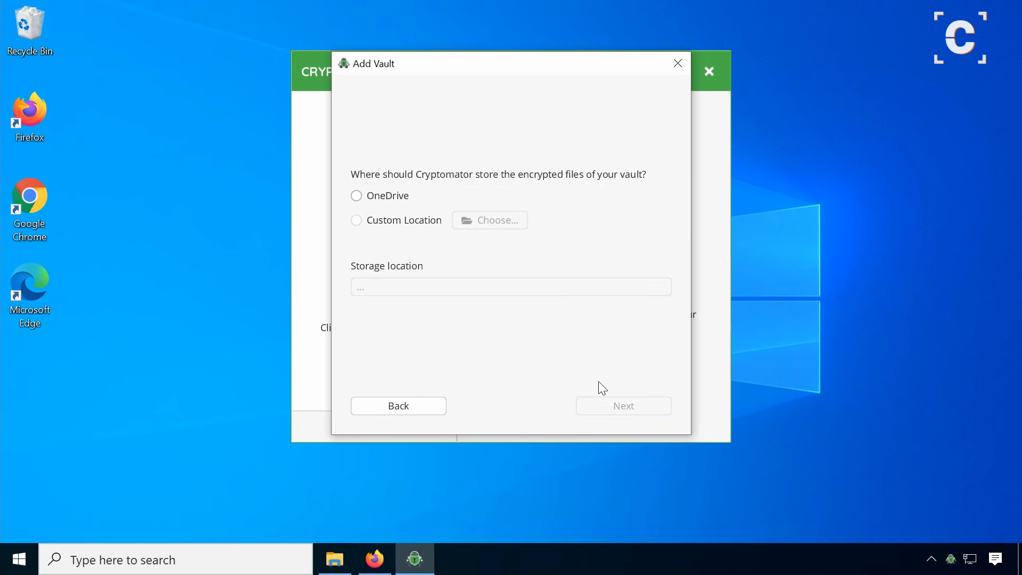
left_click(497, 219)
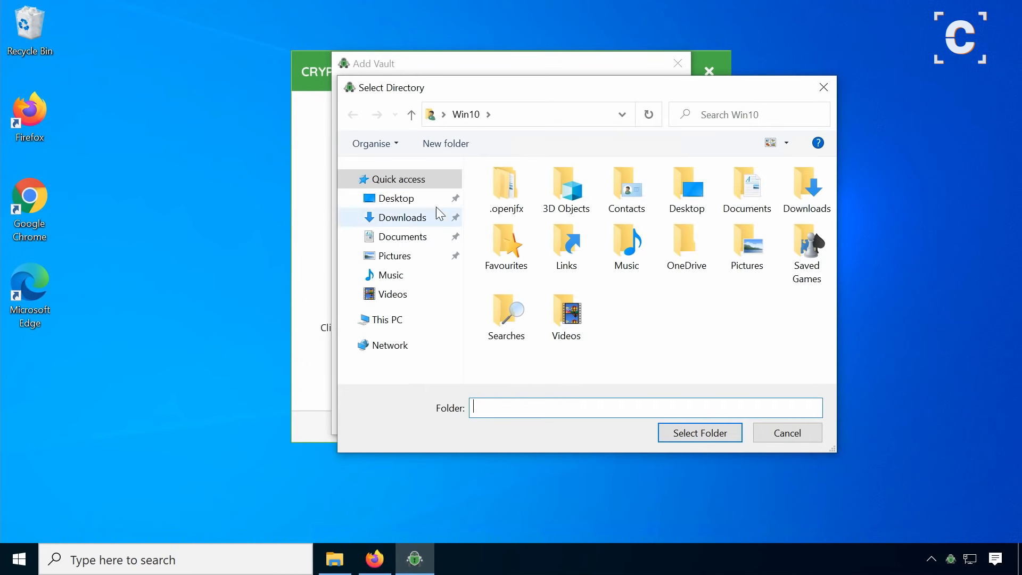
left_click(699, 433)
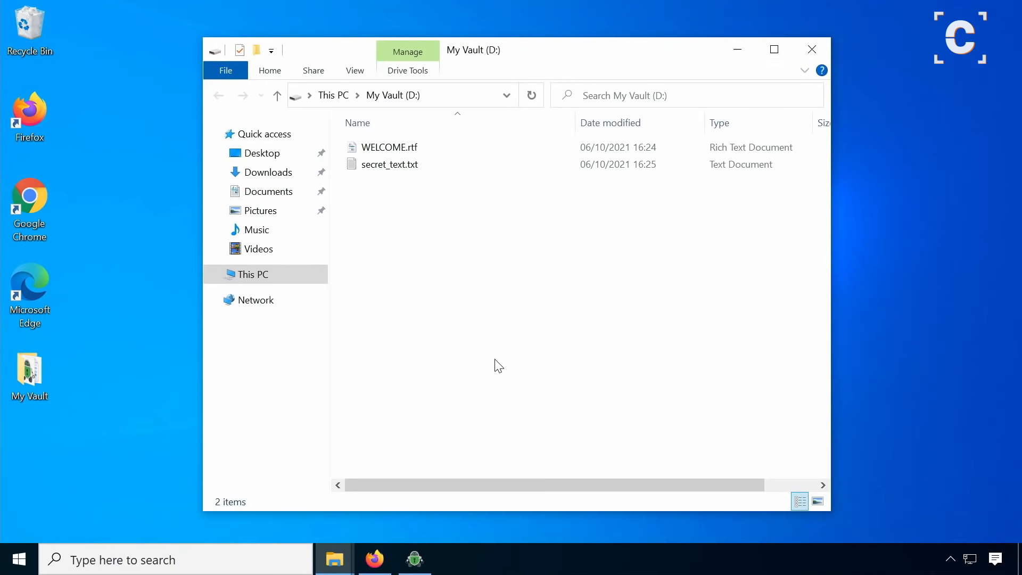
Close the vault drive window, lock My Vault, and open its Desktop folder
left_click(219, 274)
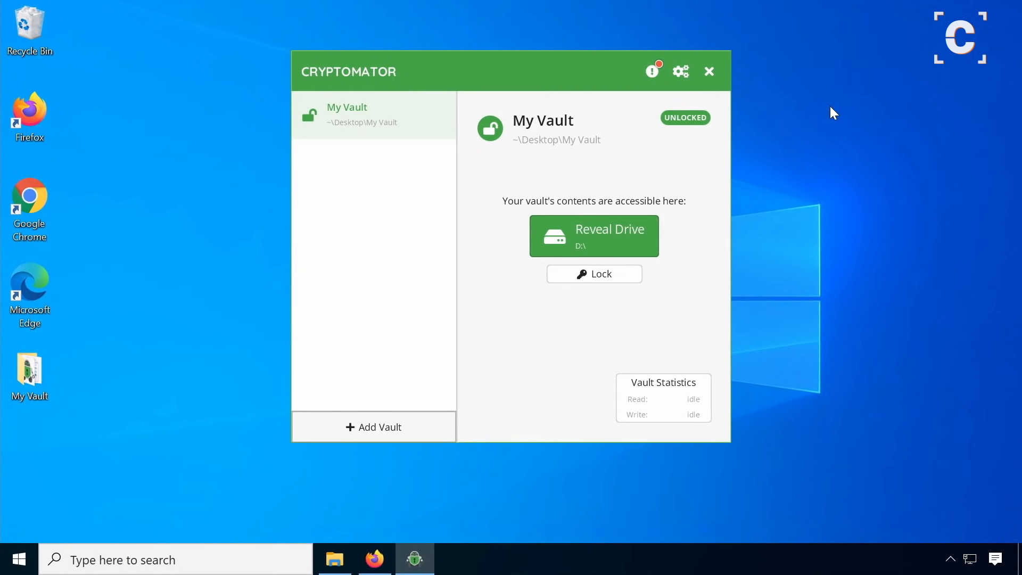
left_click(593, 273)
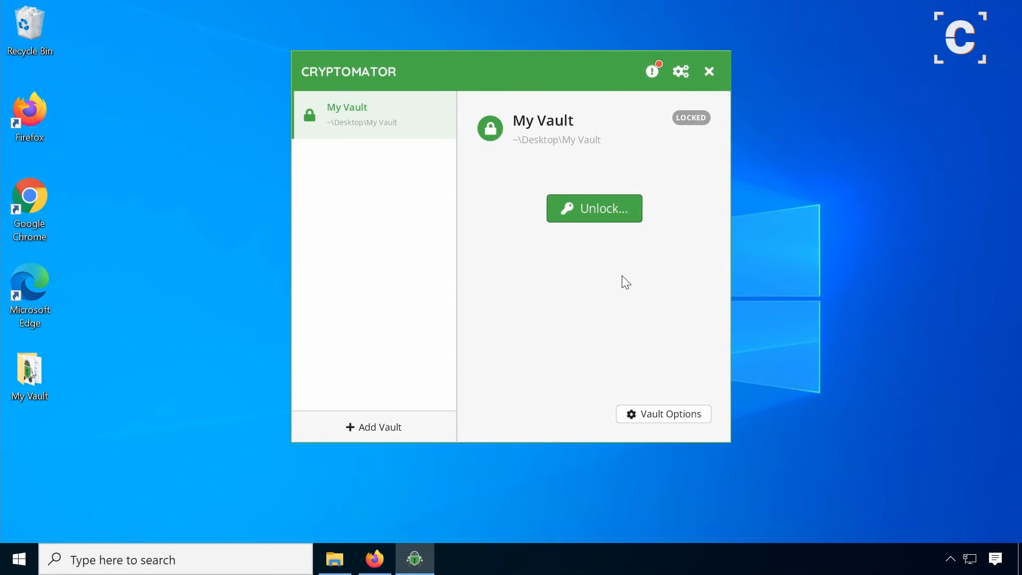
double_click(29, 372)
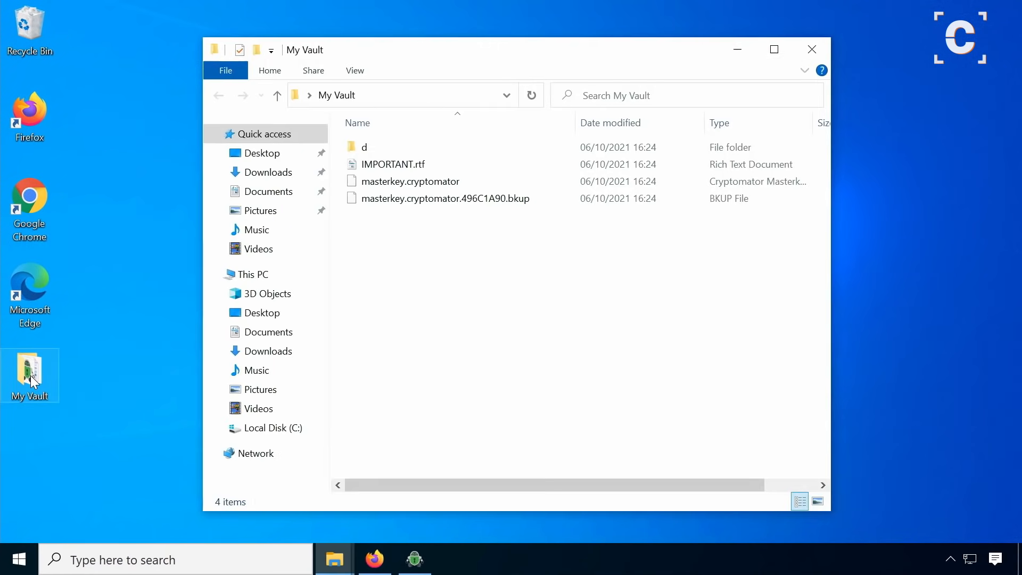
Browse the vault's d and VW folders and confirm a .c9r file cannot be opened
left_click(394, 163)
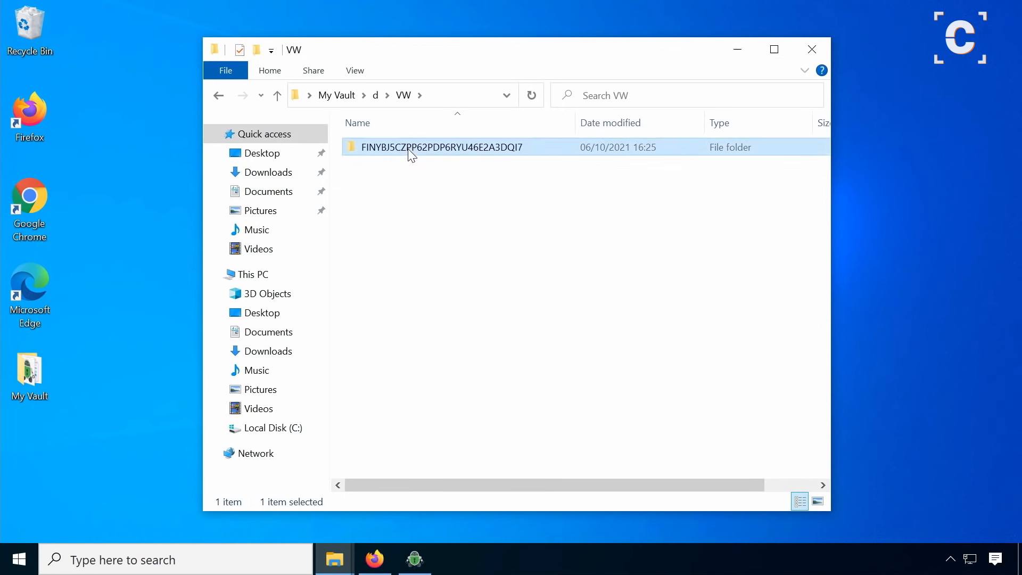
double_click(440, 147)
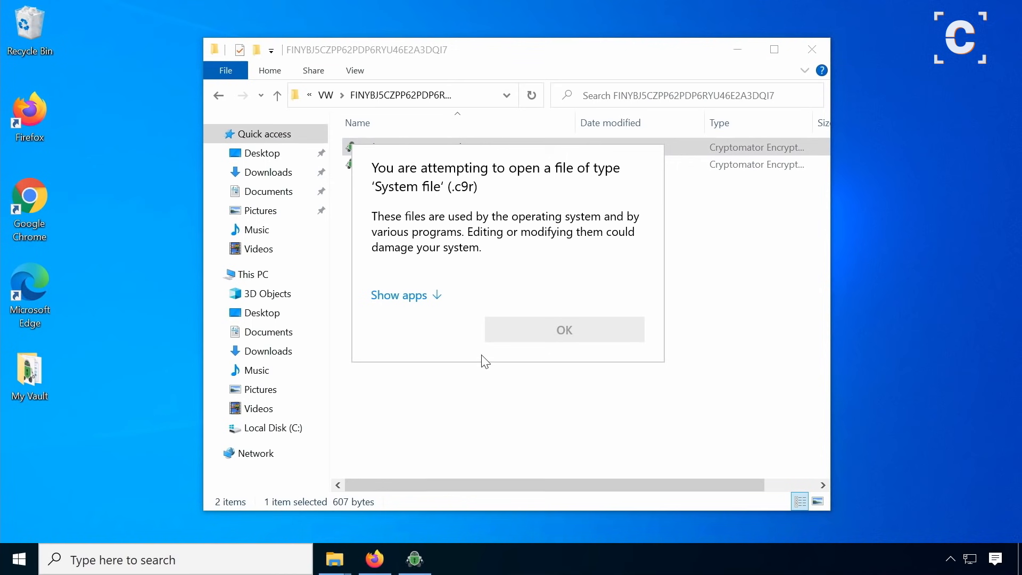
left_click(563, 329)
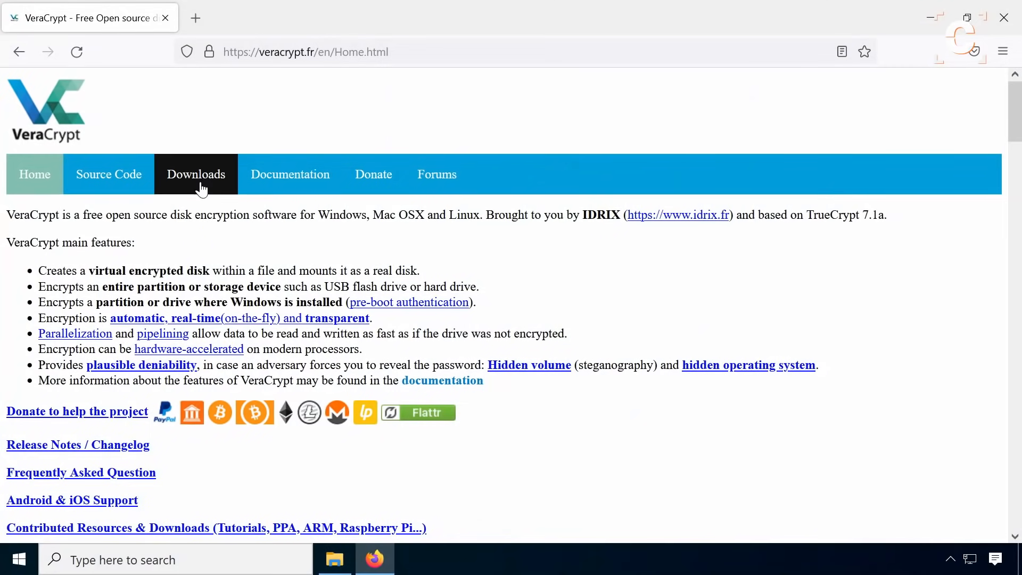
Download and install VeraCrypt Setup for Windows from veracrypt.fr's Downloads page
left_click(195, 174)
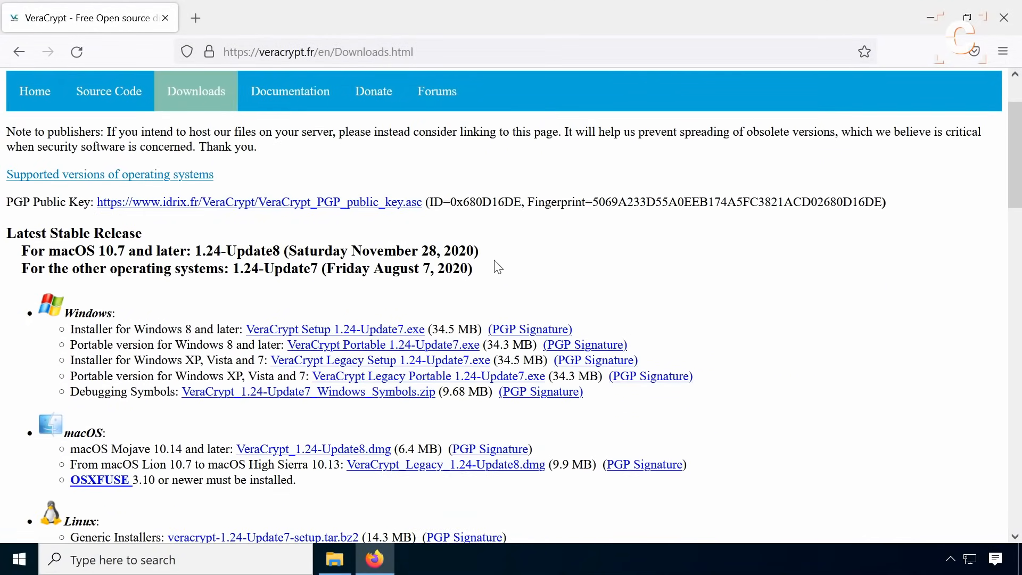
left_click(334, 329)
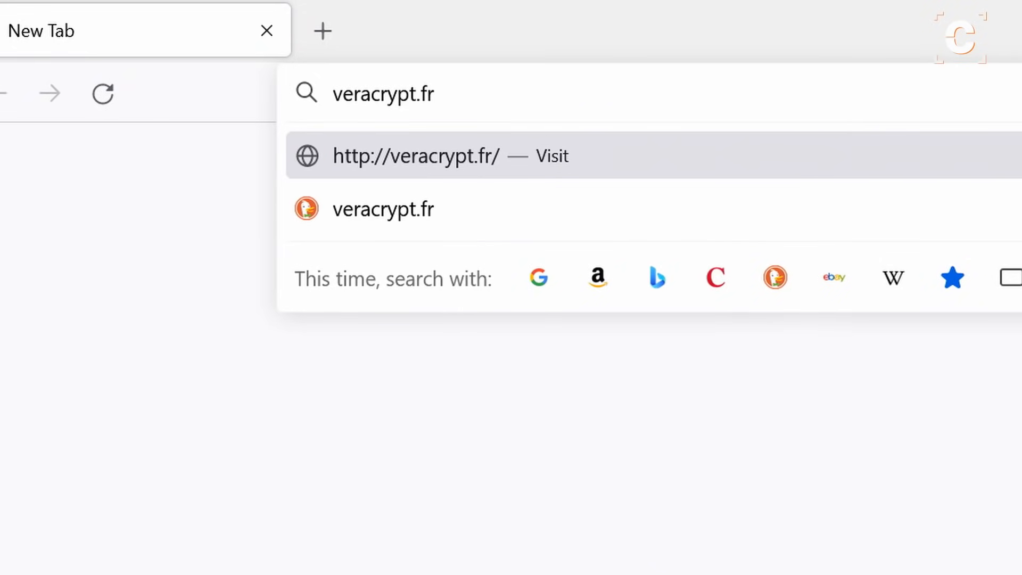
left_click(415, 156)
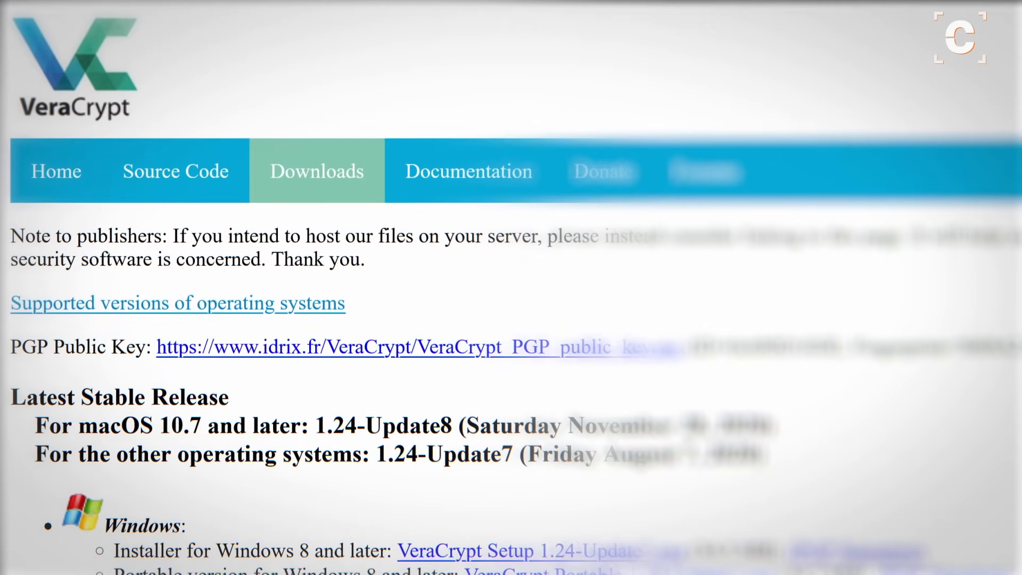
scroll("down", 3)
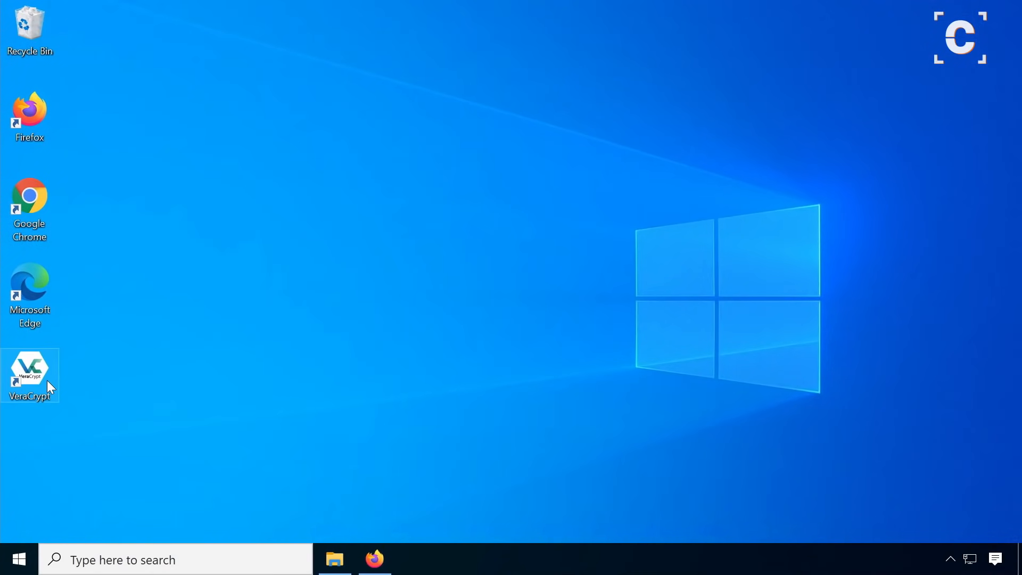
Launch VeraCrypt and start a standard encrypted file container in the Volume Creation Wizard
double_click(29, 372)
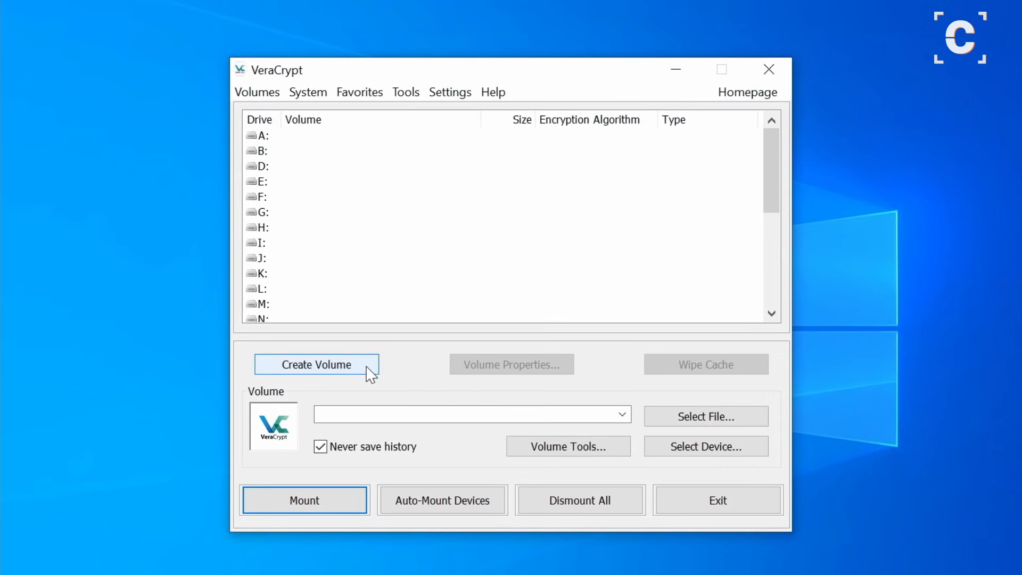
left_click(315, 364)
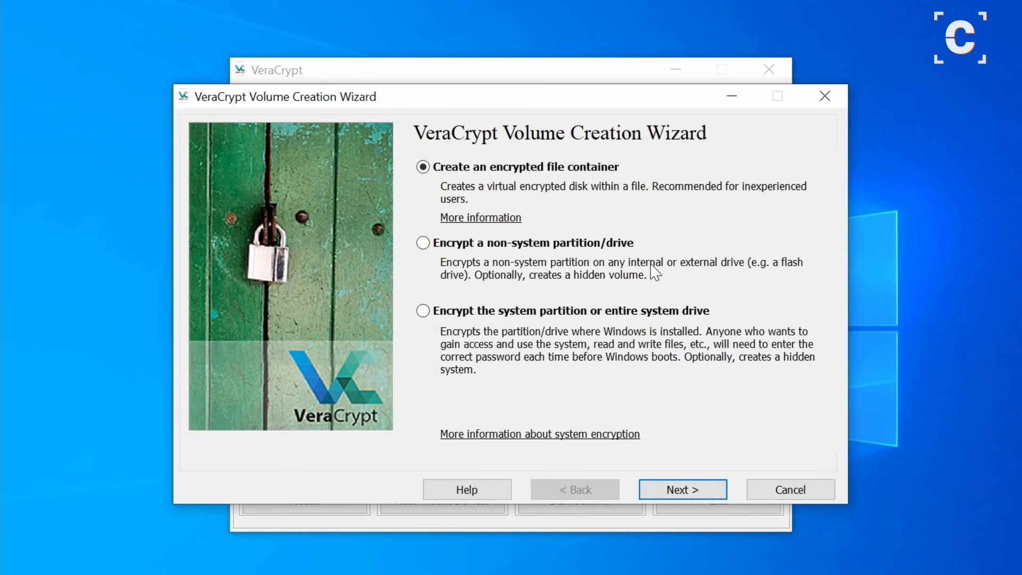
mouse_move(700, 466)
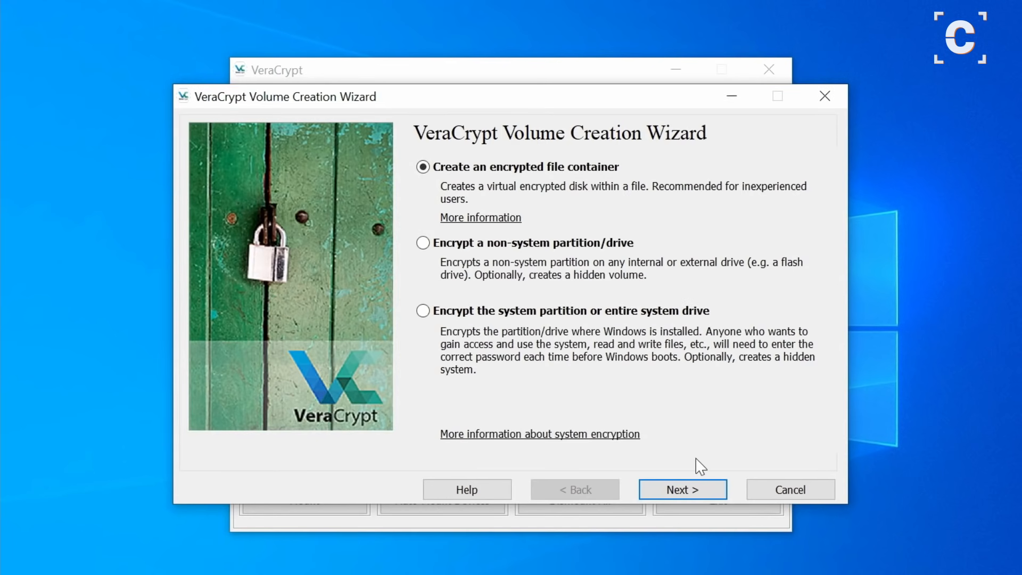
left_click(681, 490)
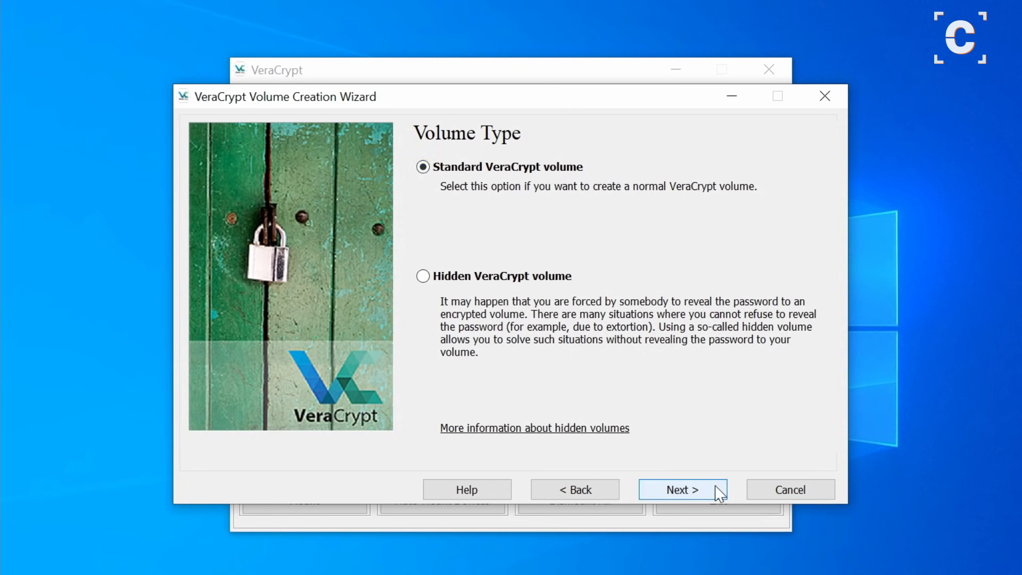
left_click(682, 490)
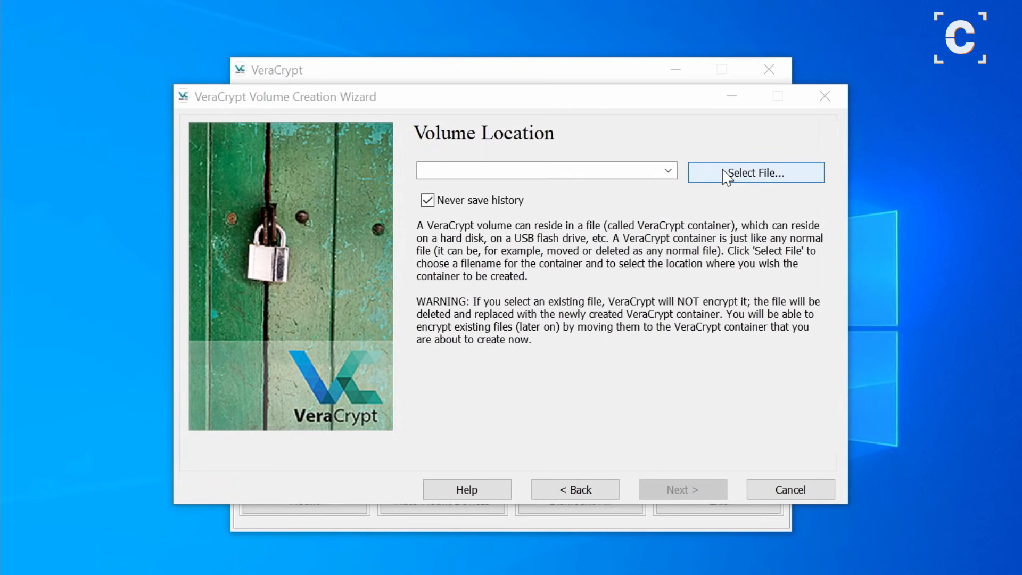
Save the container file as container.jpg on the Desktop and continue
left_click(755, 172)
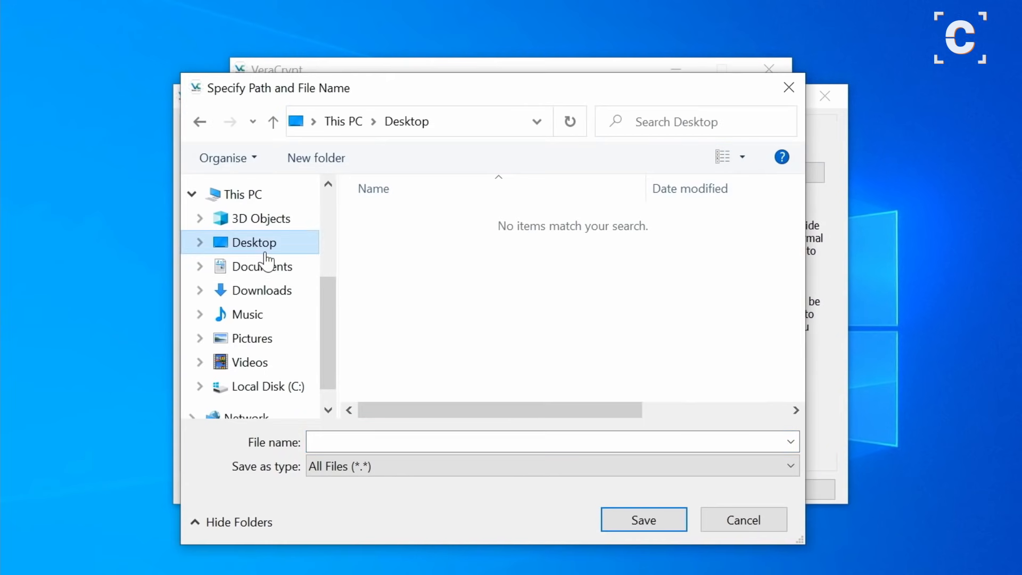
type("container.")
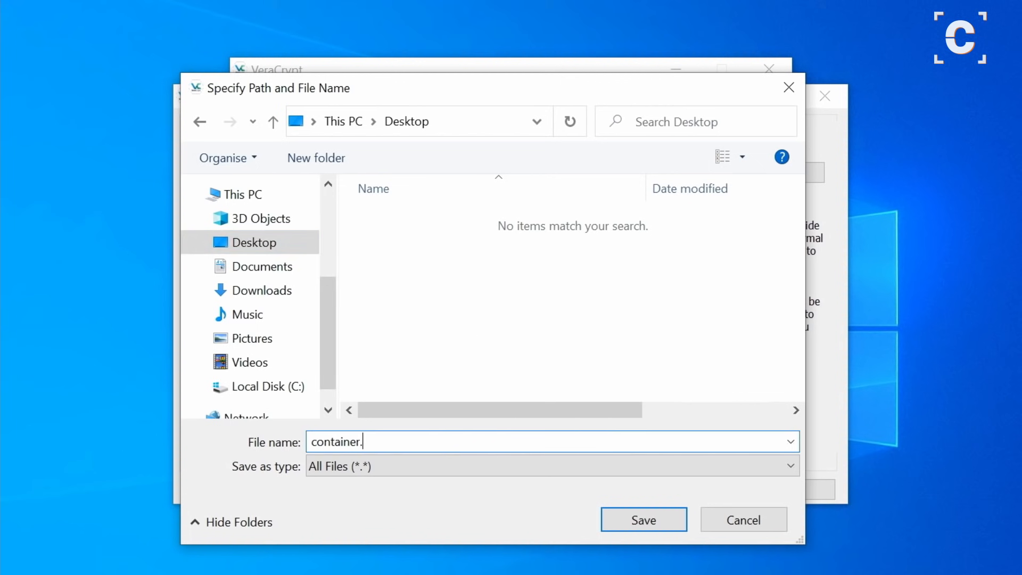
type("jpg")
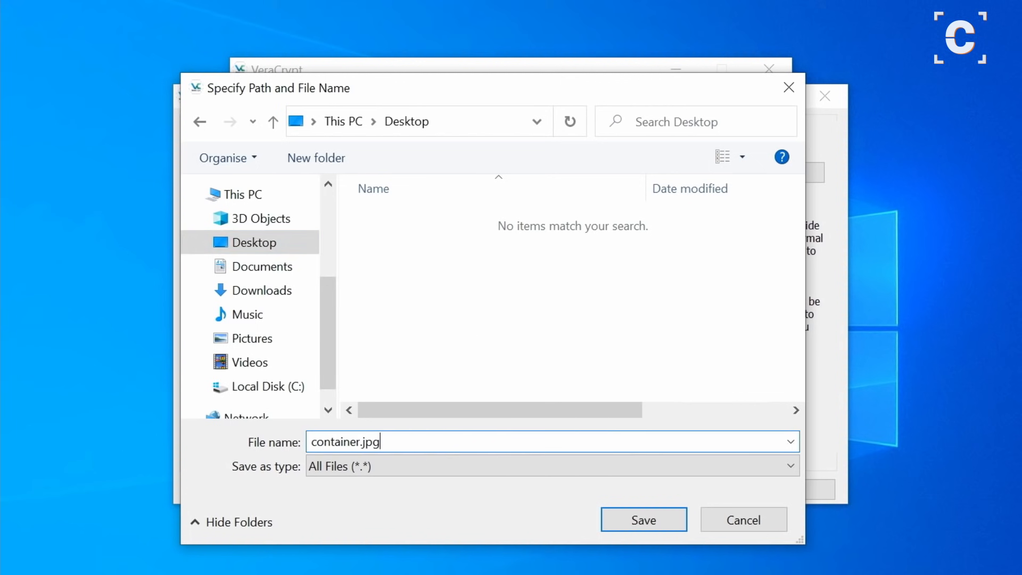
left_click(642, 520)
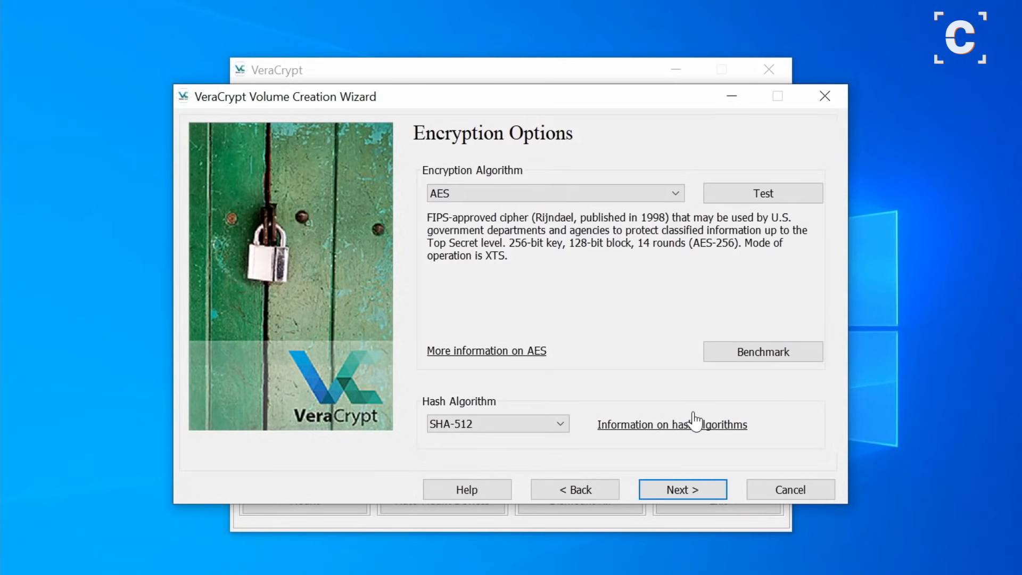
Keep AES encryption and SHA-512 hashing, then continue to Volume Size
left_click(674, 192)
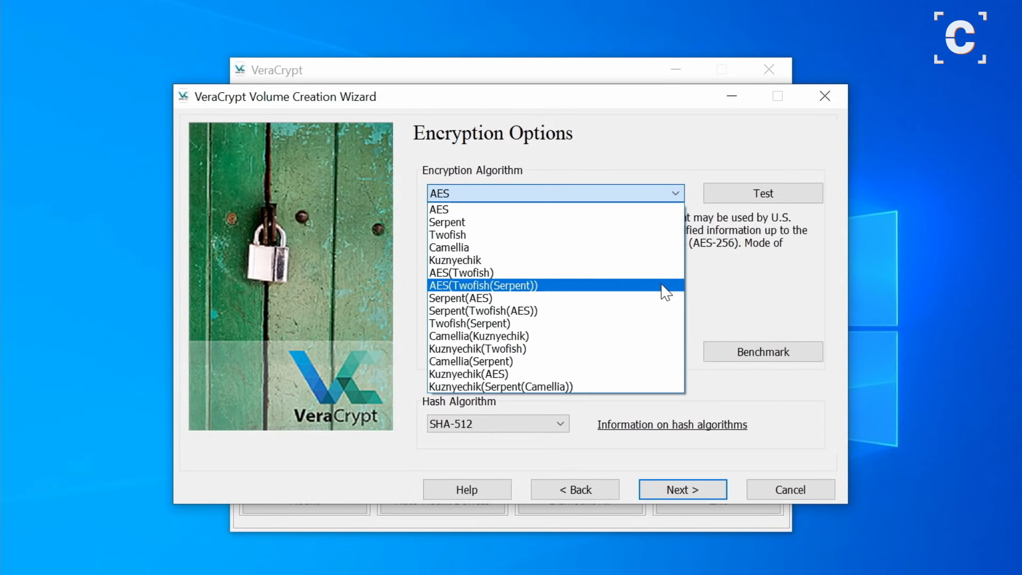
mouse_move(644, 392)
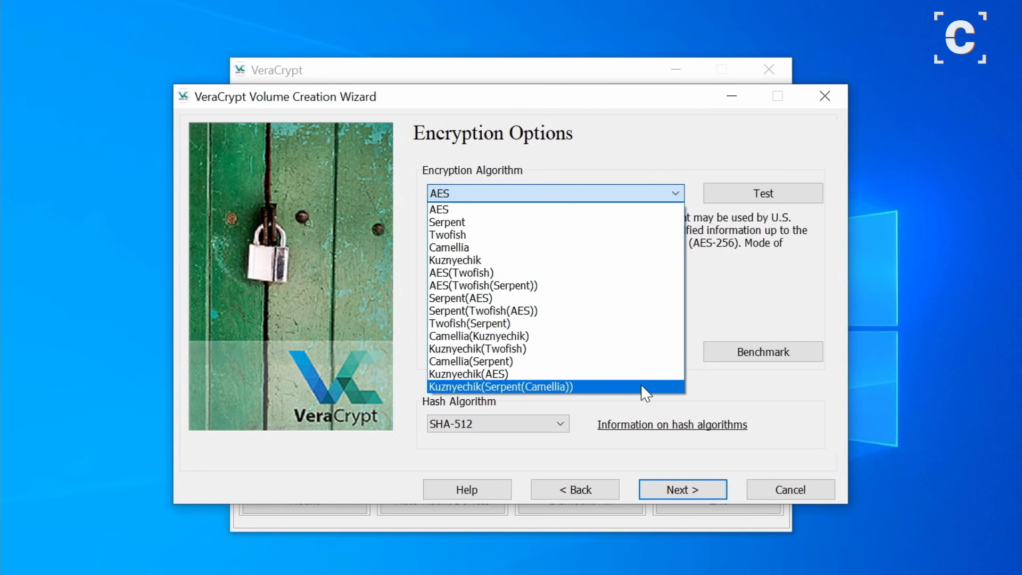
mouse_move(654, 215)
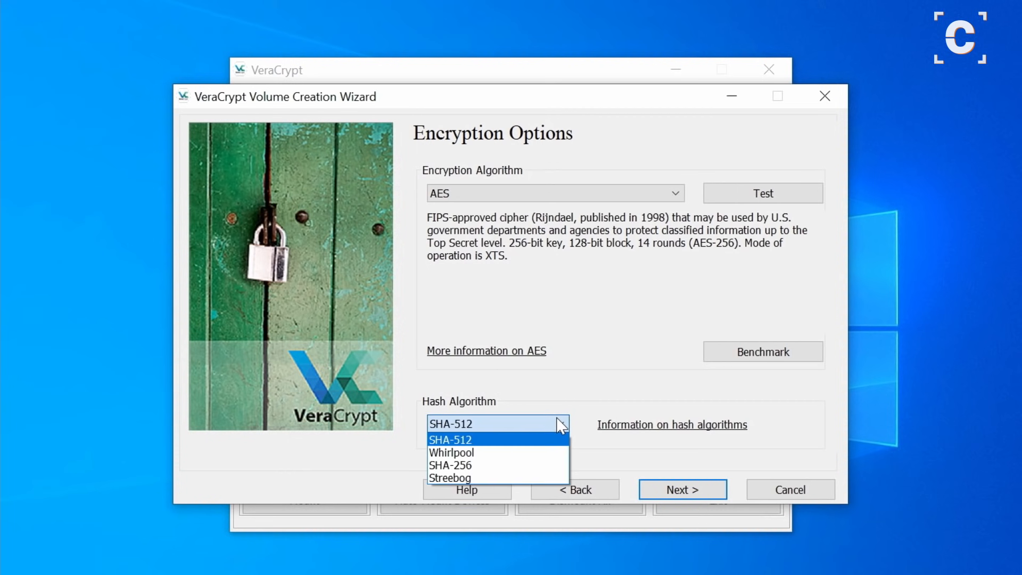
left_click(449, 439)
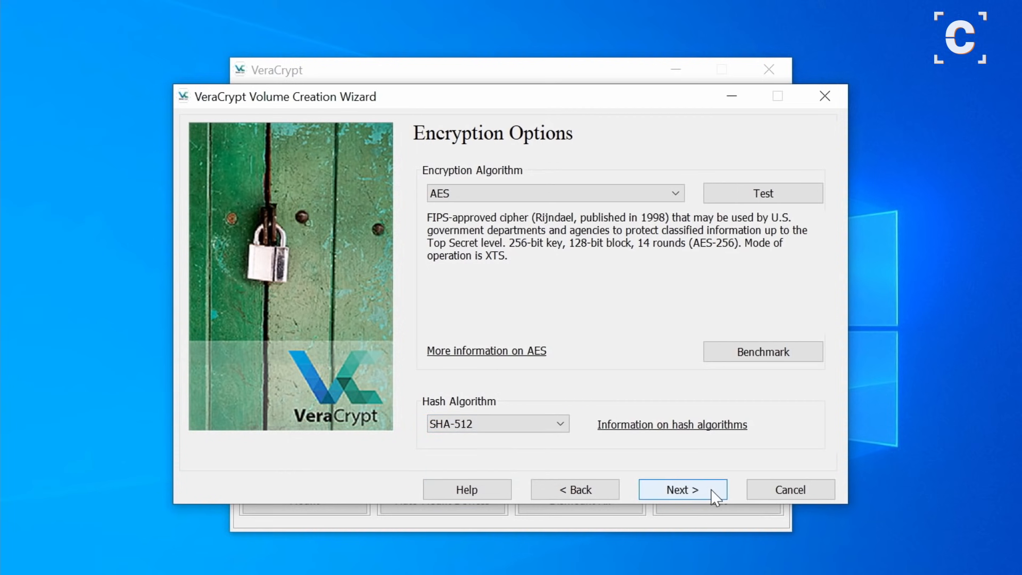
left_click(682, 490)
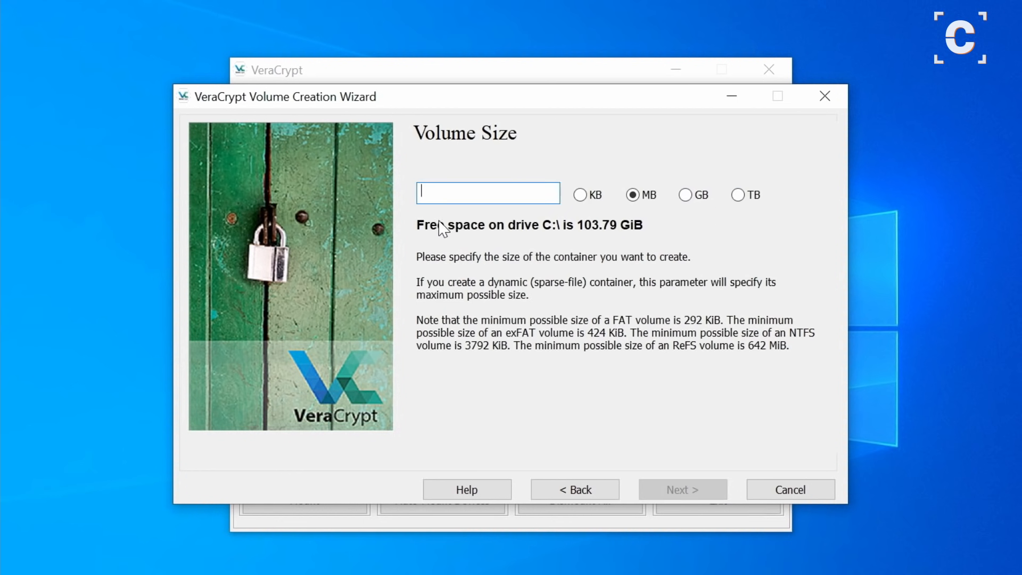
Set a 10 MB container size and enter a confirmed password
type("10")
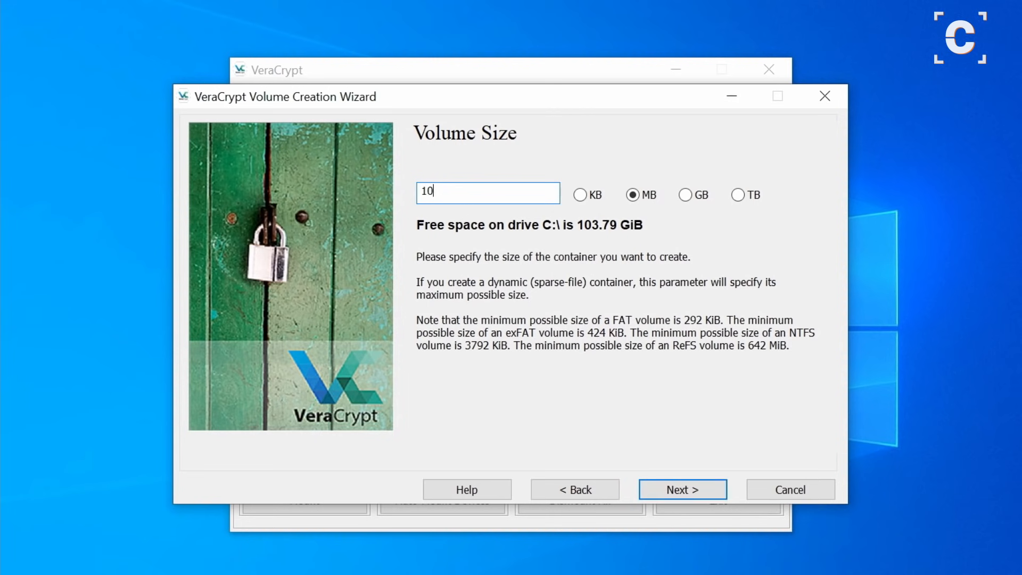
mouse_move(726, 367)
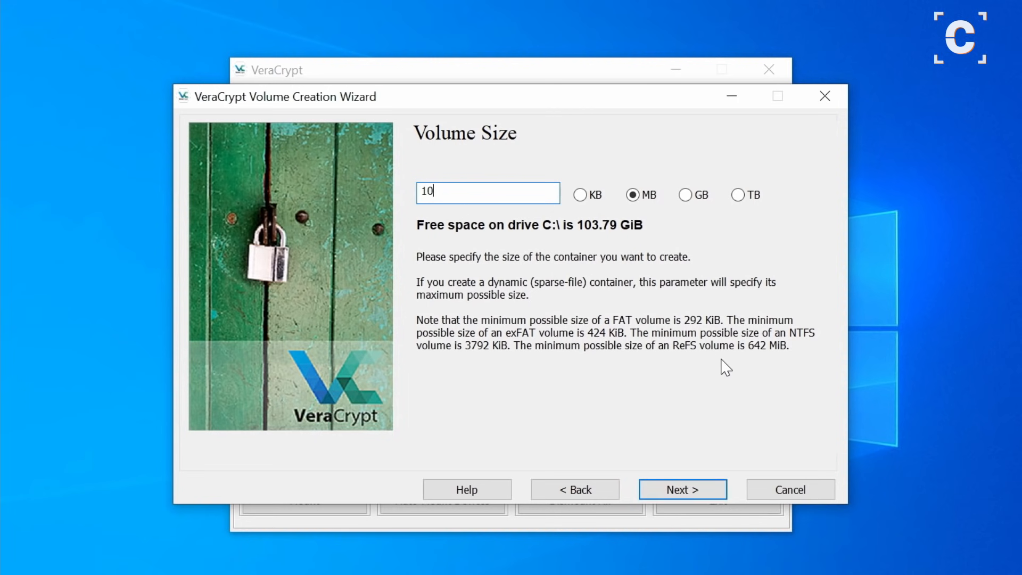
left_click(682, 489)
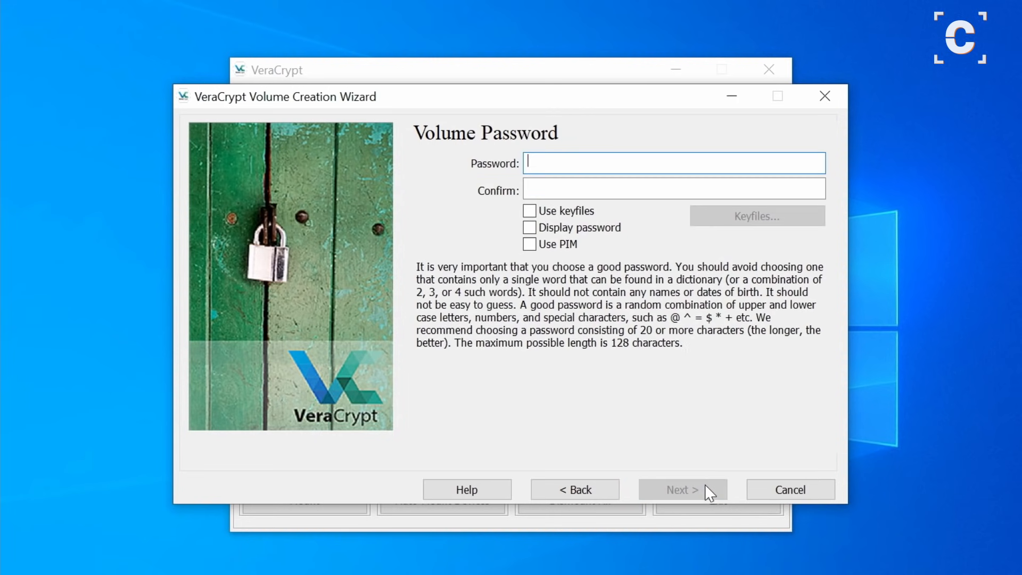
mouse_move(630, 428)
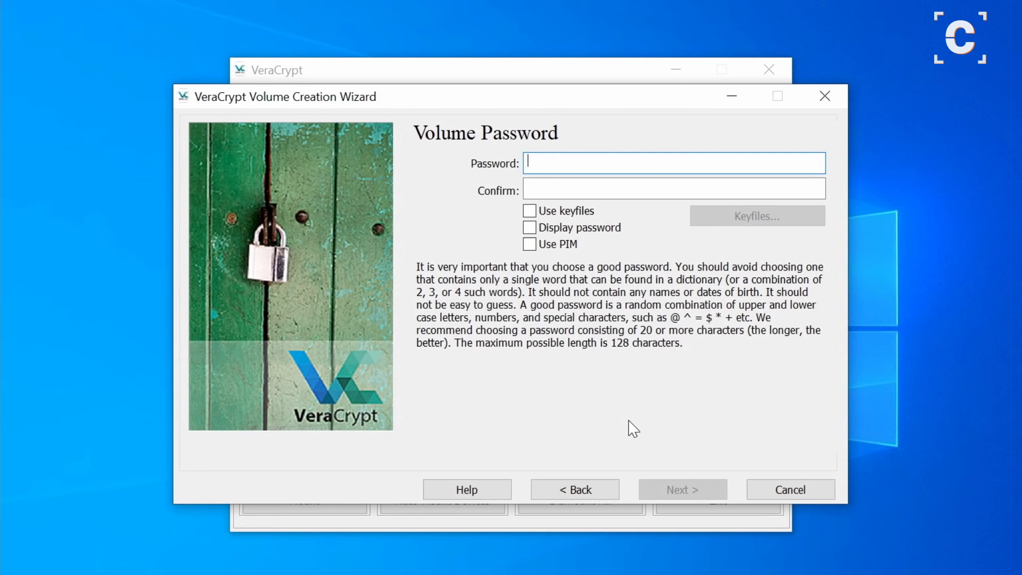
mouse_move(572, 450)
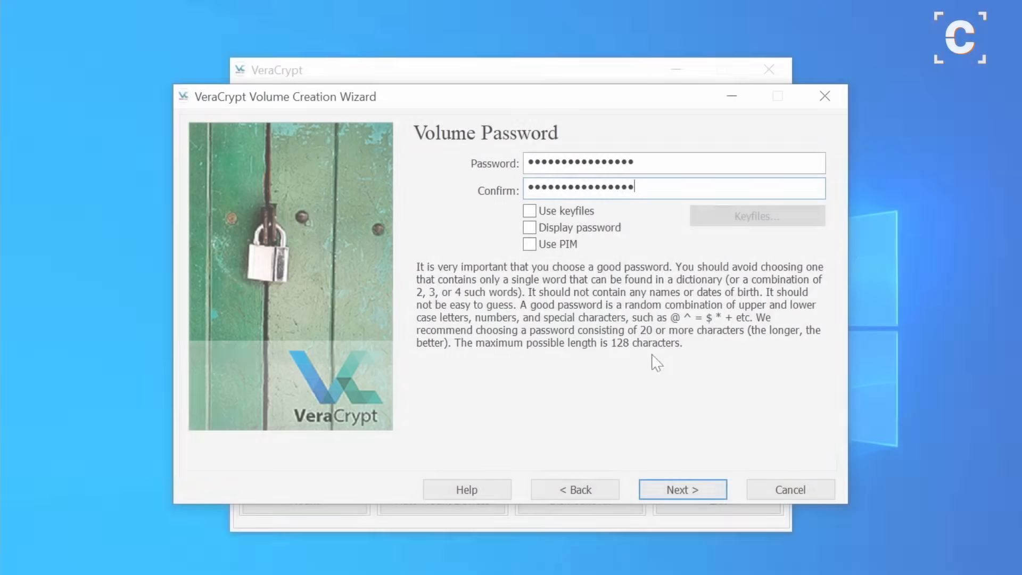
left_click(682, 489)
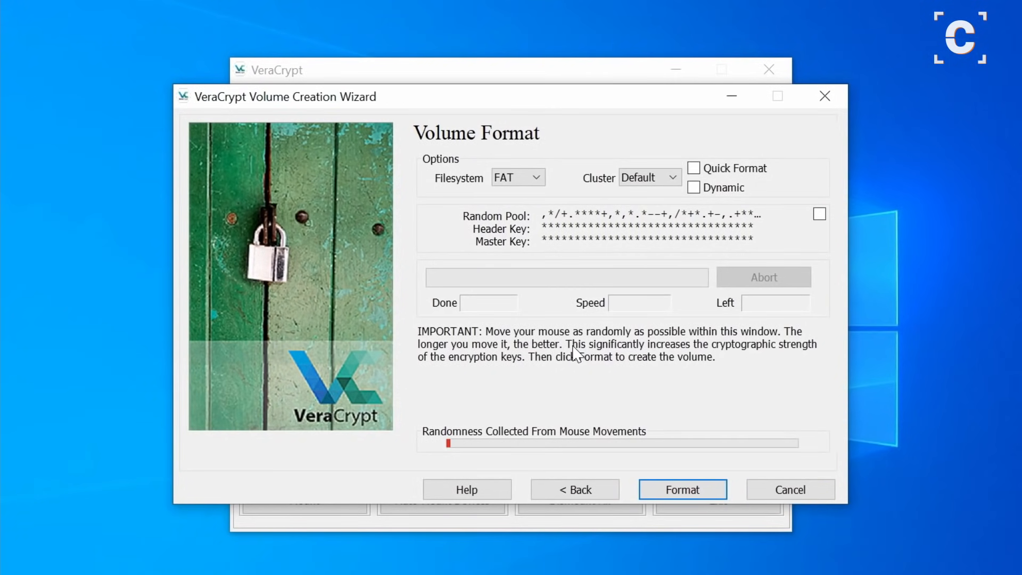
Format the container with FAT, dismiss the success message, and exit the wizard
left_click(516, 176)
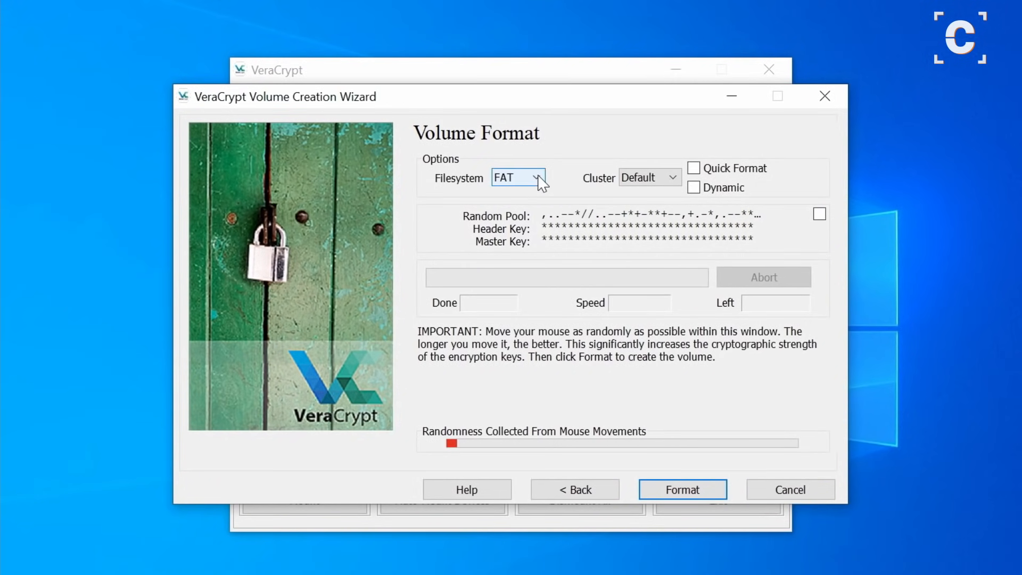
left_click(538, 177)
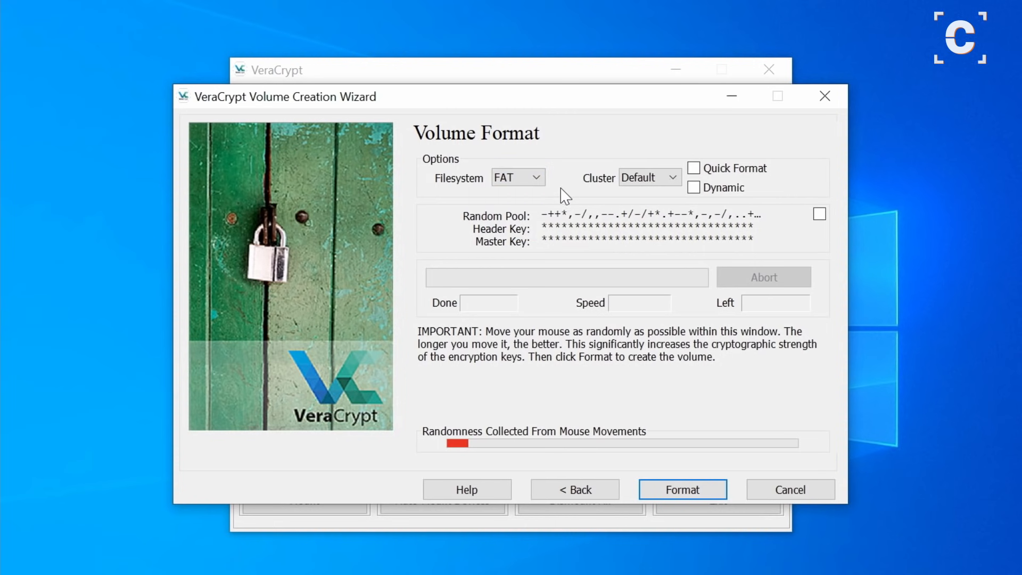
mouse_move(388, 257)
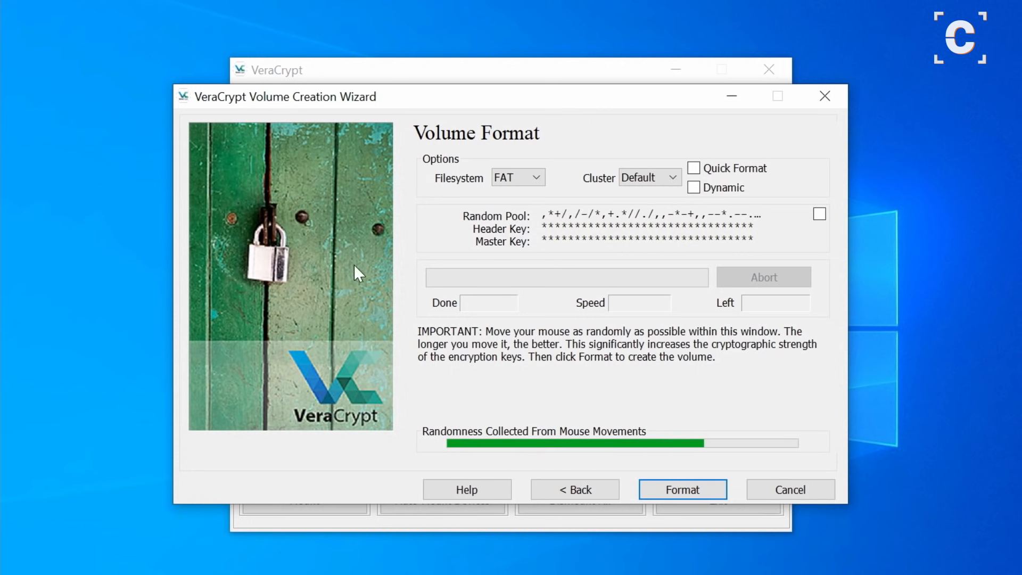
mouse_move(261, 373)
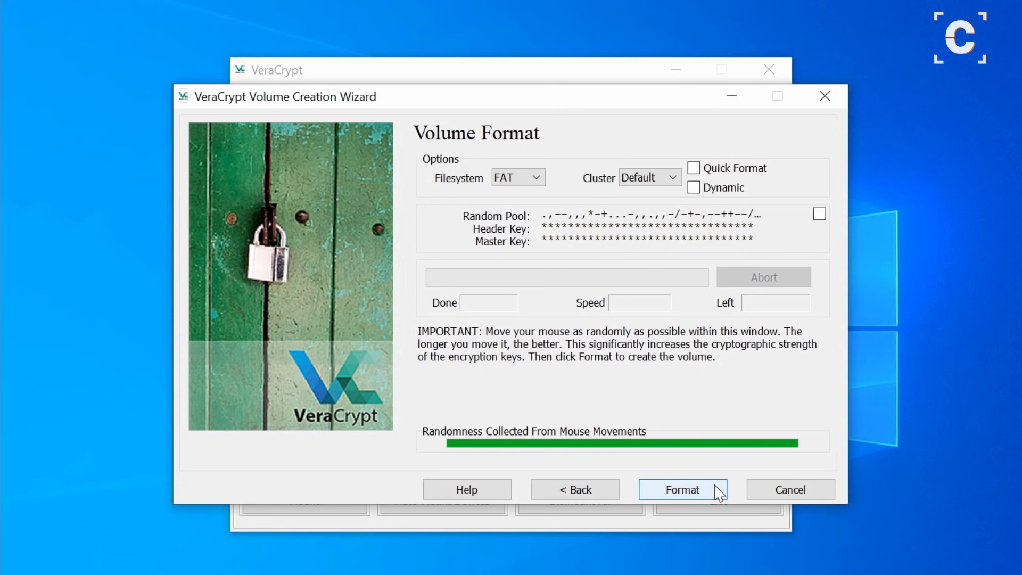
left_click(682, 489)
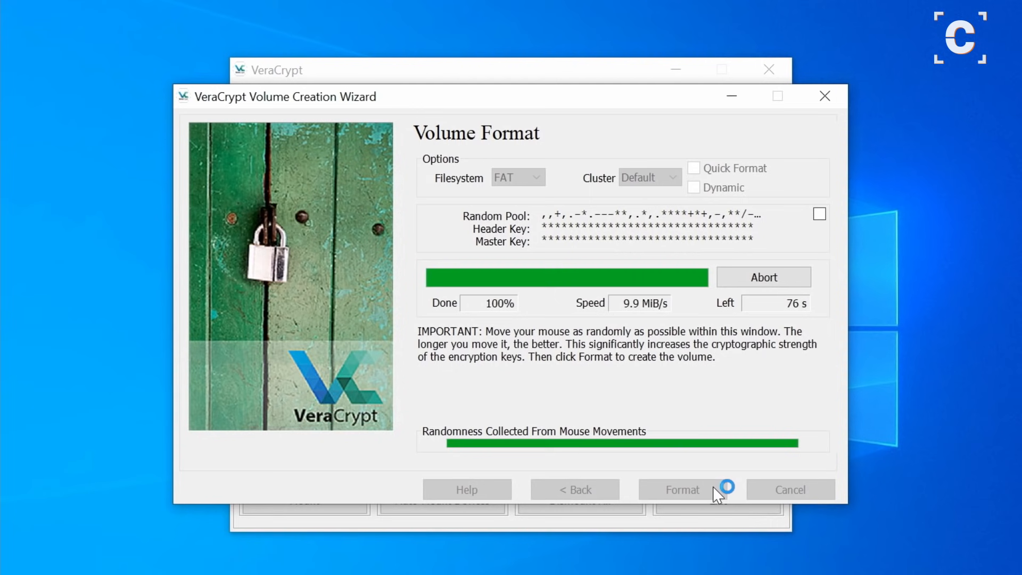
left_click(682, 490)
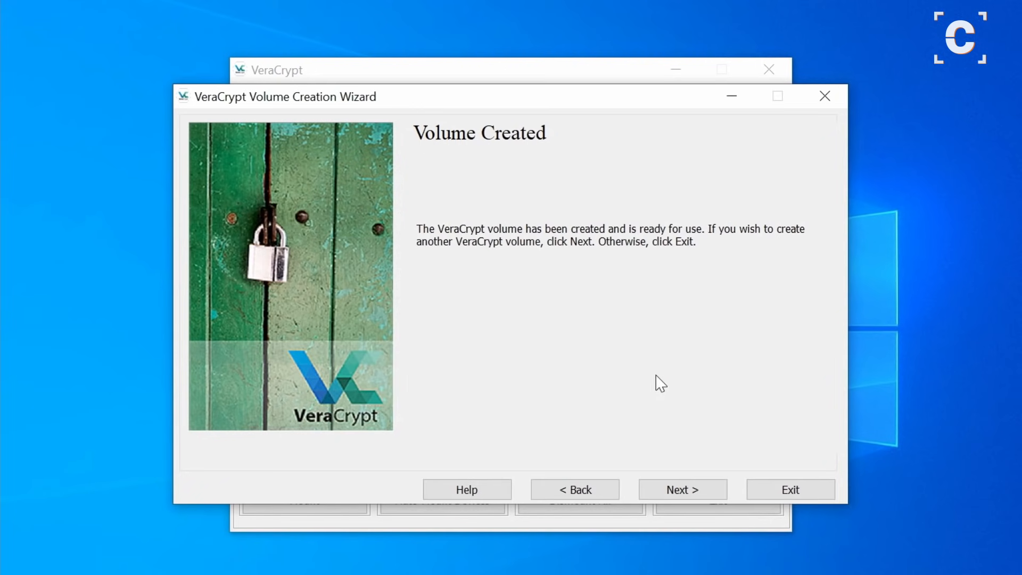
left_click(789, 490)
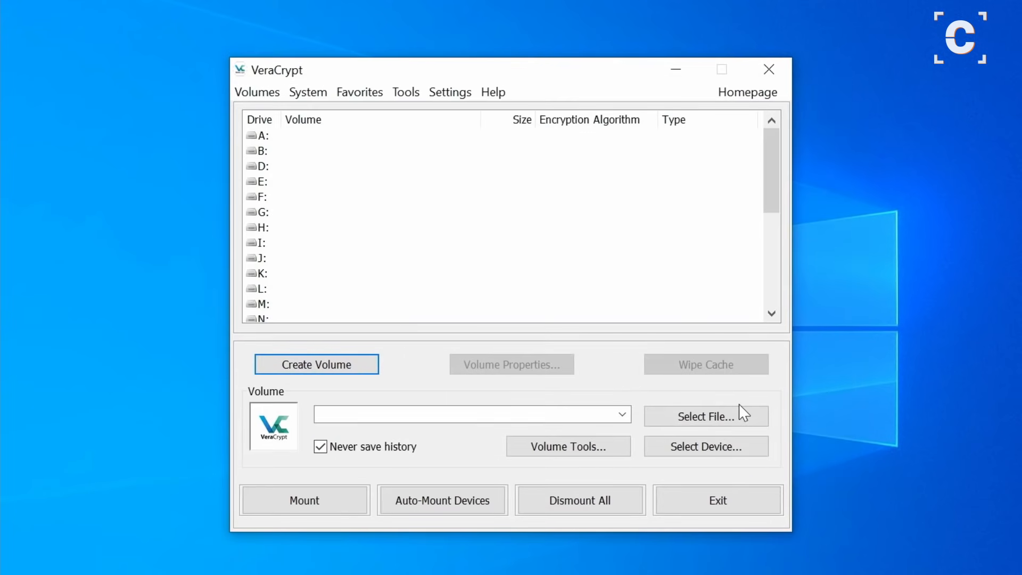
Mount the Desktop container file as drive A using its password
left_click(706, 416)
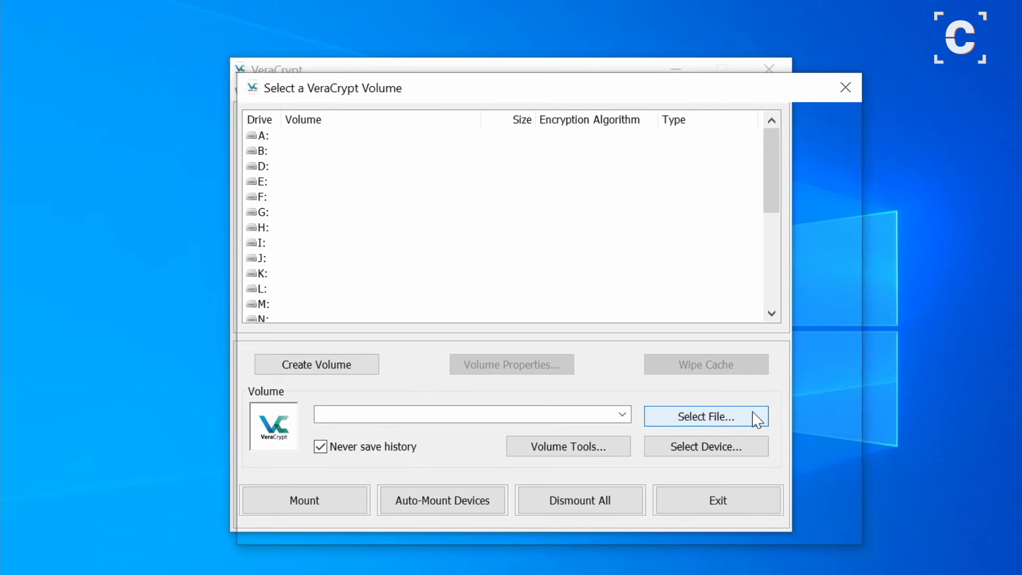
left_click(705, 417)
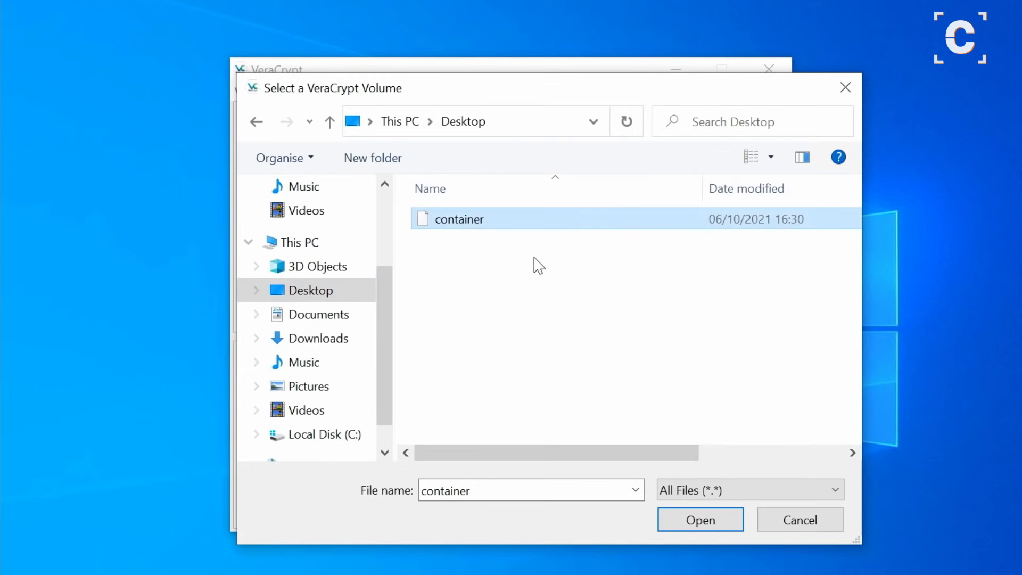
left_click(700, 519)
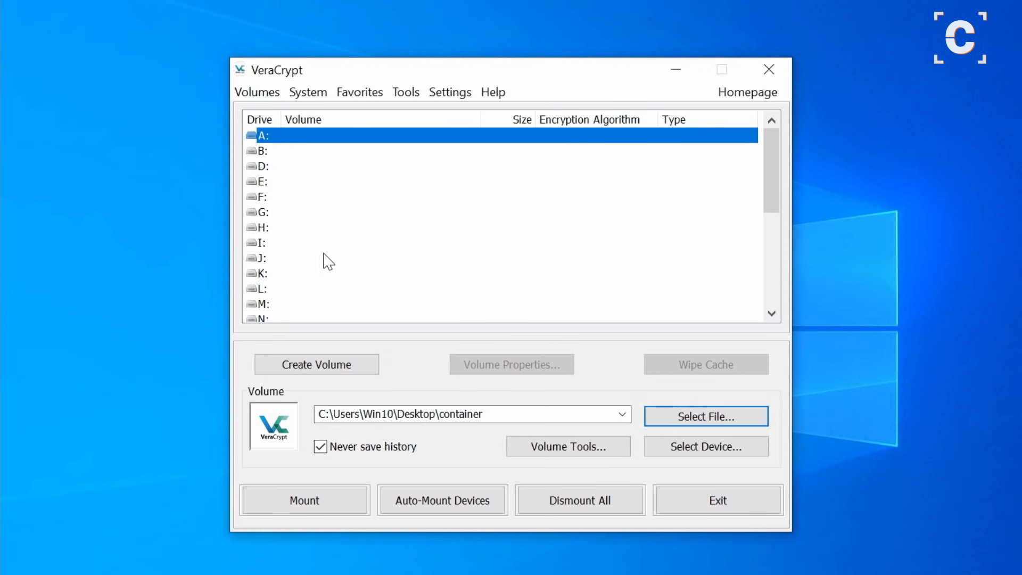
left_click(304, 500)
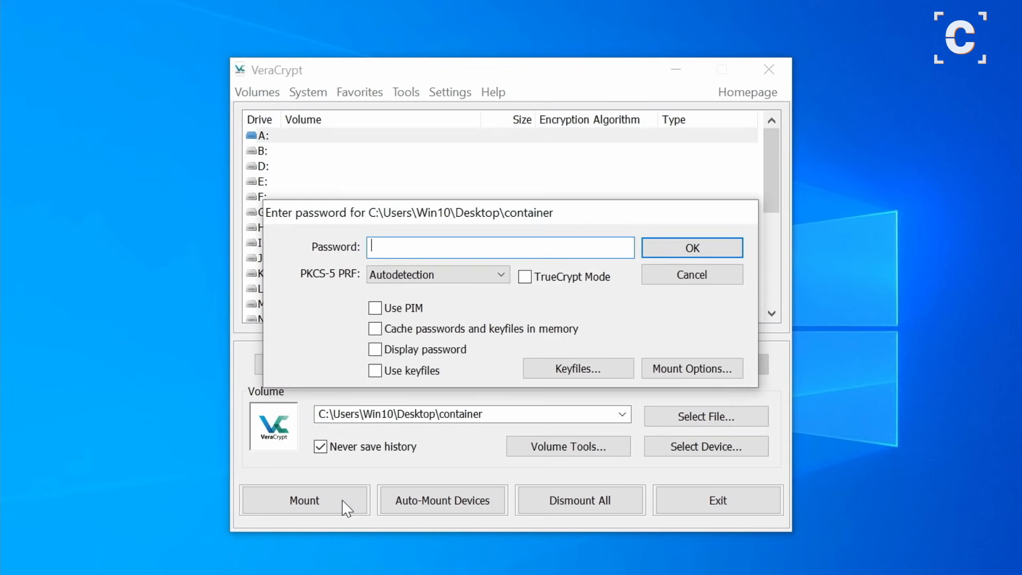
left_click(691, 248)
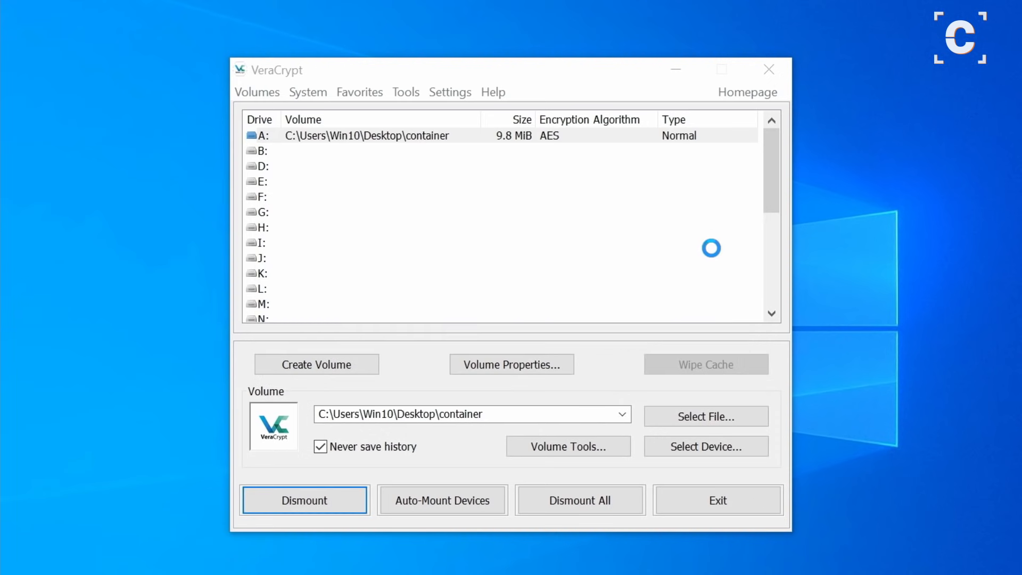
Select the mounted container on drive A and dismount it, leaving the drive empty
left_click(365, 135)
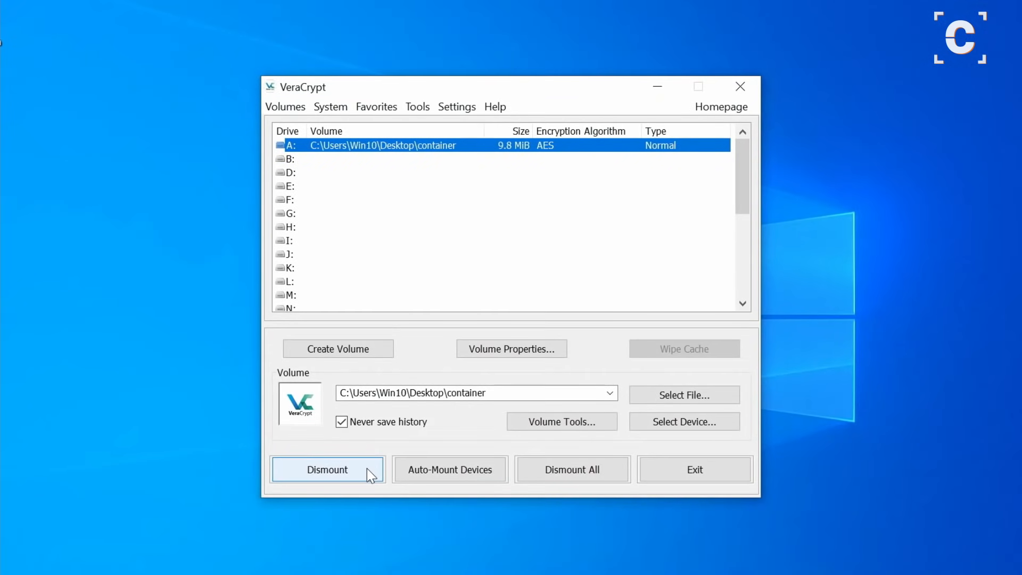
left_click(328, 470)
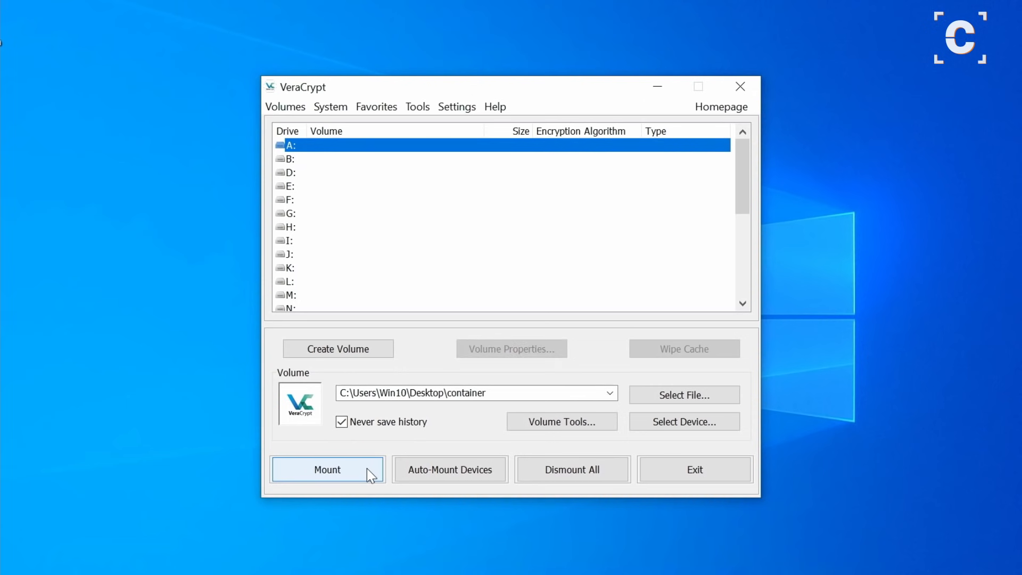